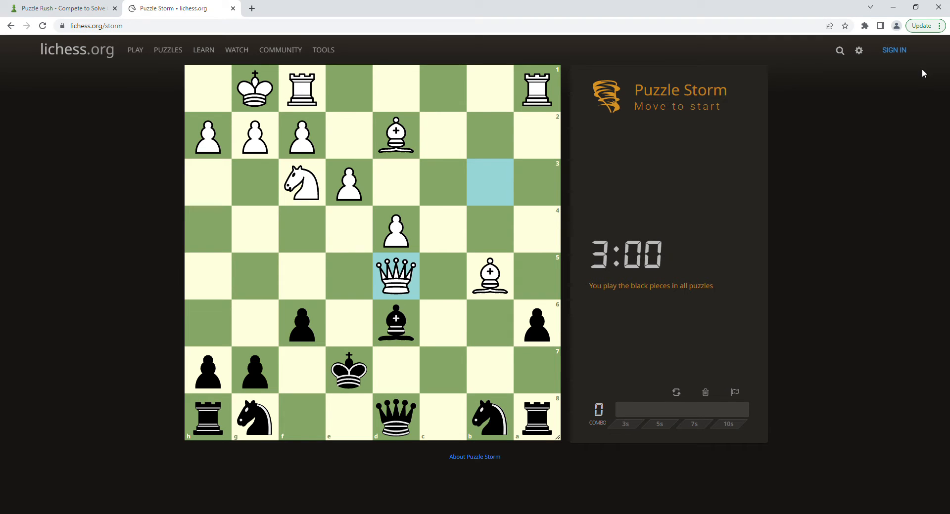
mouse_move(817, 260)
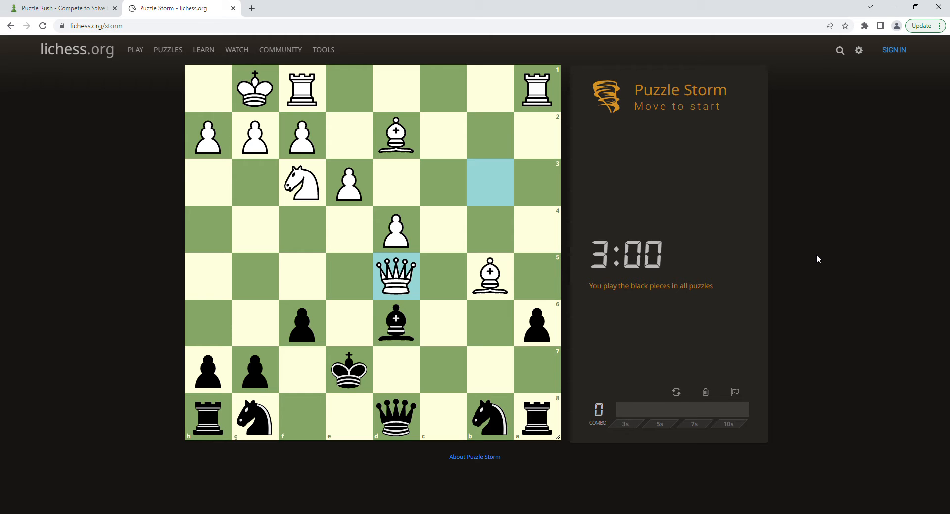
mouse_move(817, 250)
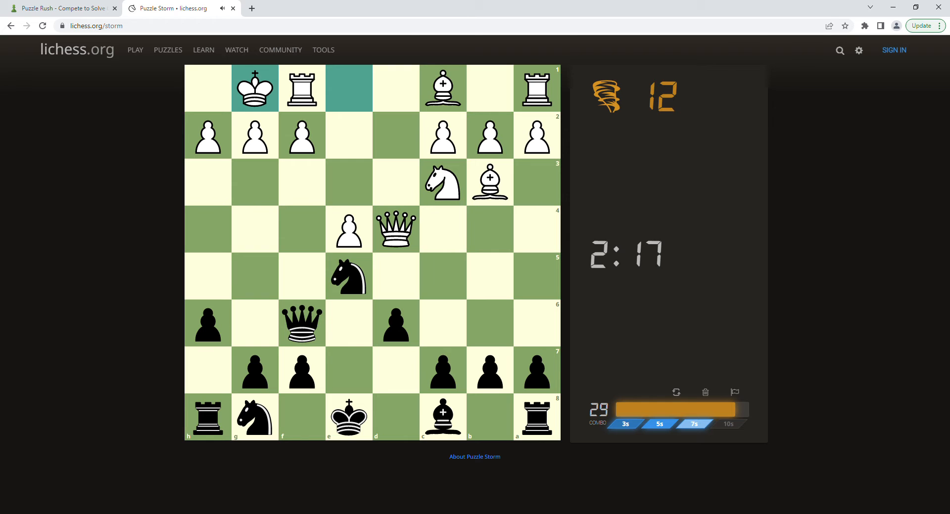
Play the first solving moves, reaching 19 solved puzzles with a 45 combo
click(396, 277)
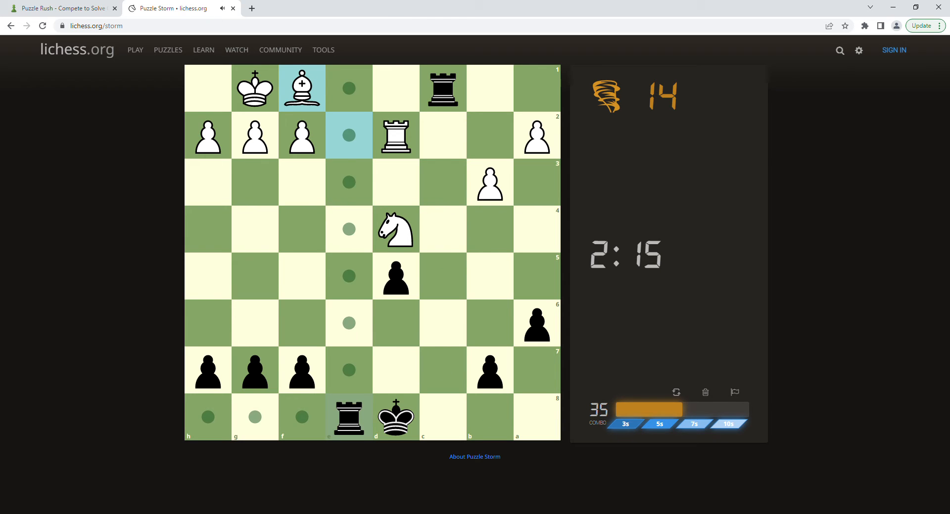
click(348, 89)
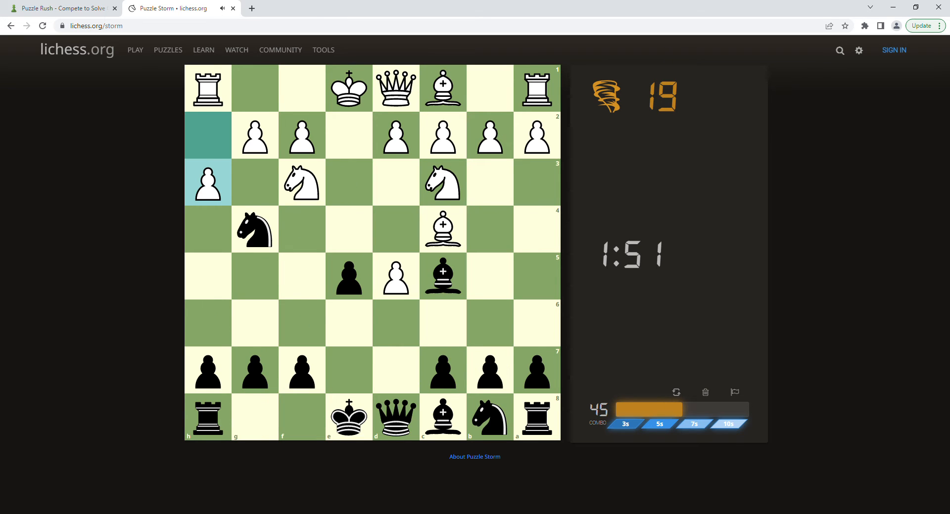
Solve more puzzles, reaching 30 solved with a 72 combo and 1:11 left
click(443, 277)
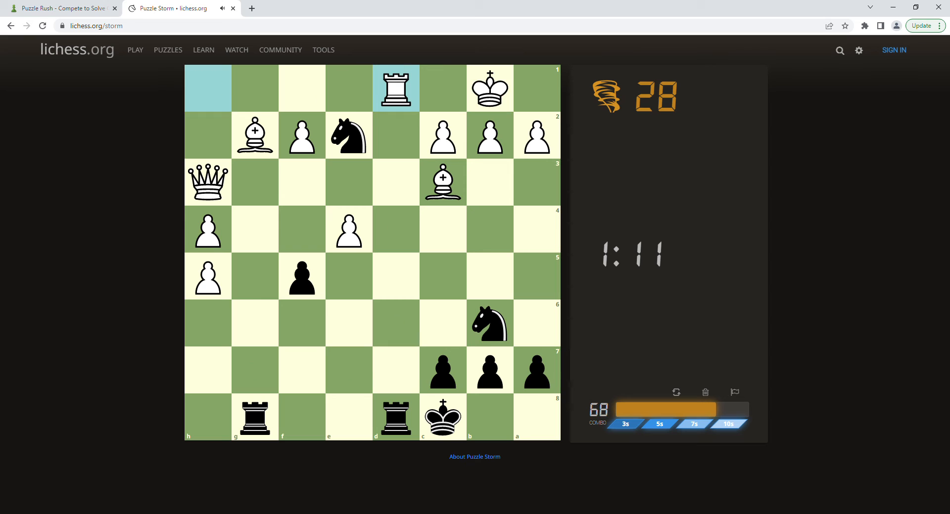
click(442, 277)
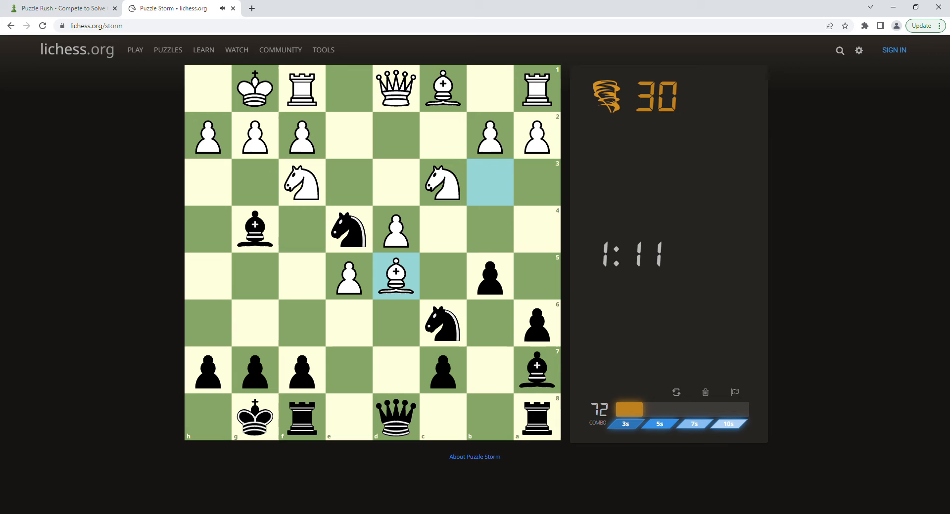
Solve the final king-and-pawn, pawn and rook endgame puzzles until the clock runs out
click(442, 182)
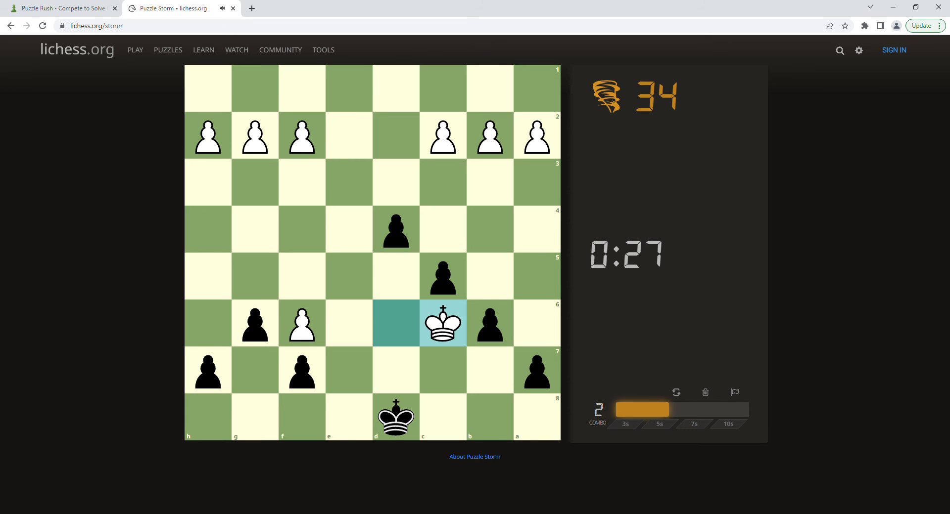
click(395, 277)
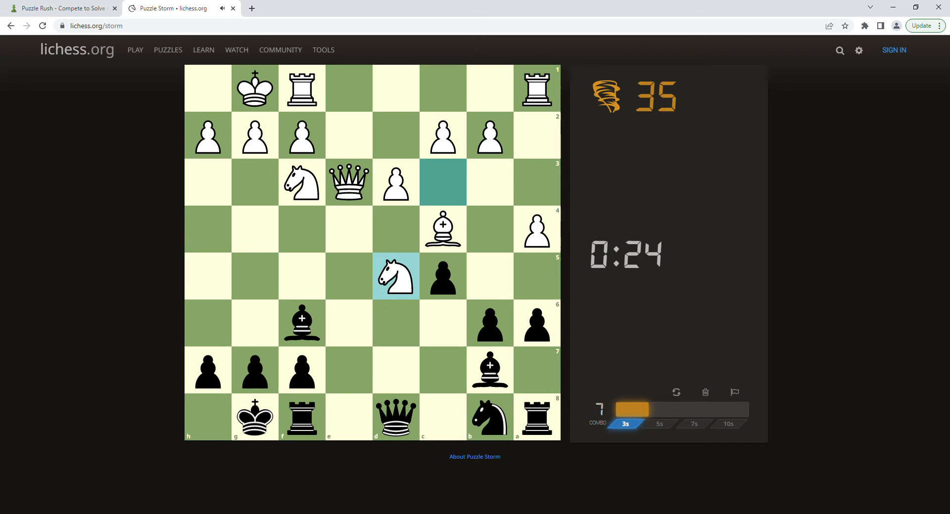
click(396, 276)
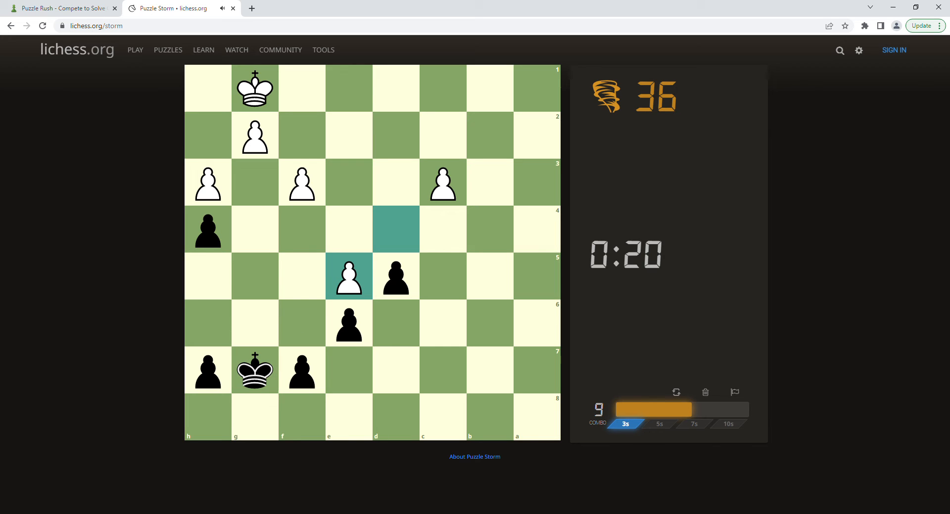
click(349, 229)
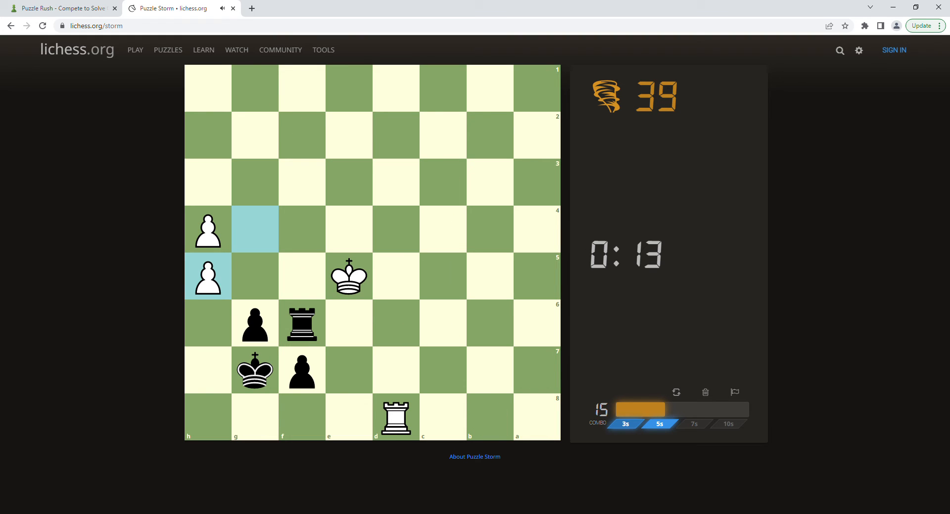
click(301, 323)
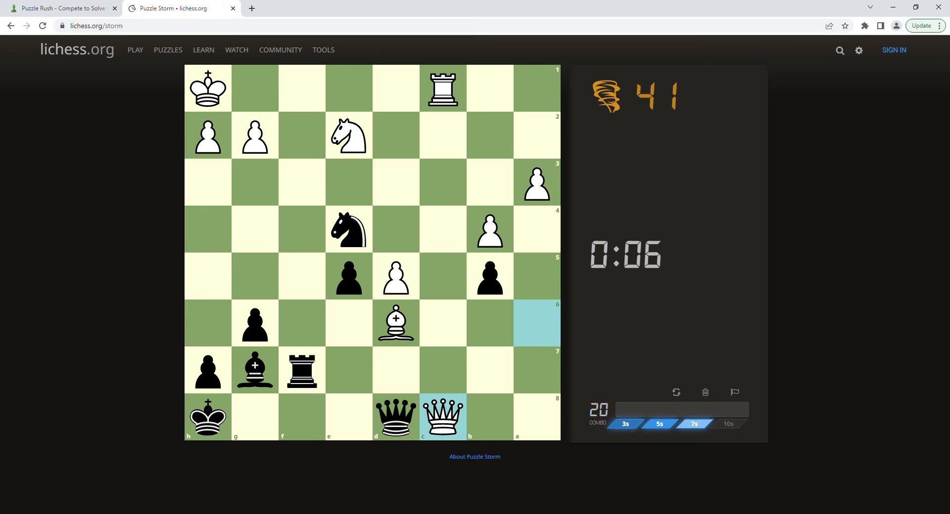
click(347, 230)
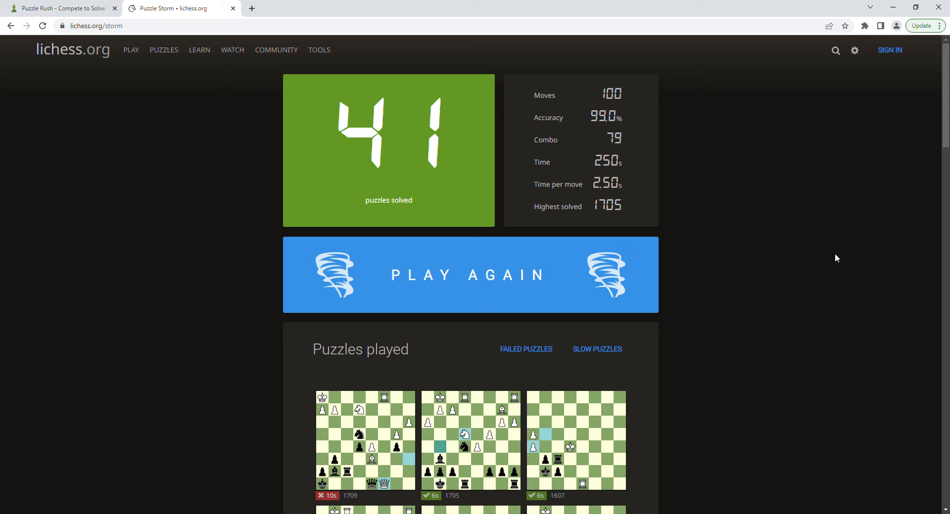
scroll(down, 3)
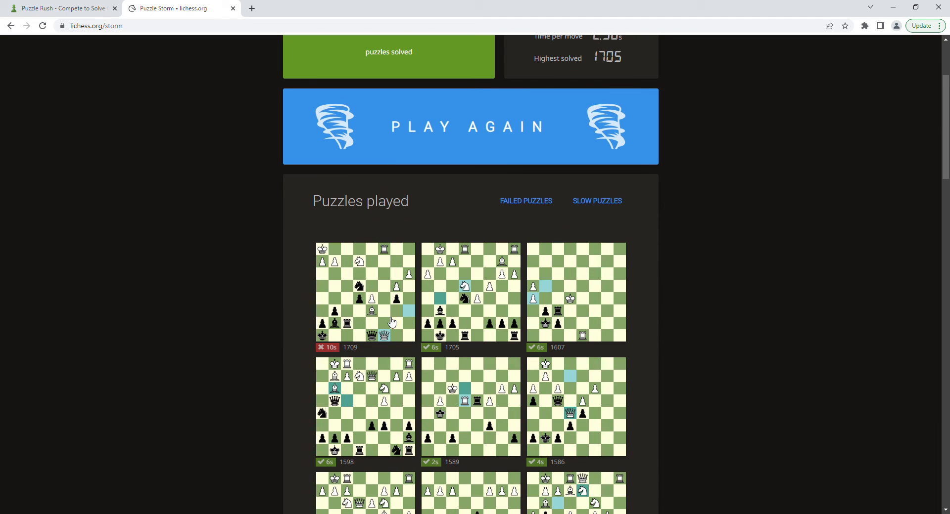
mouse_move(750, 263)
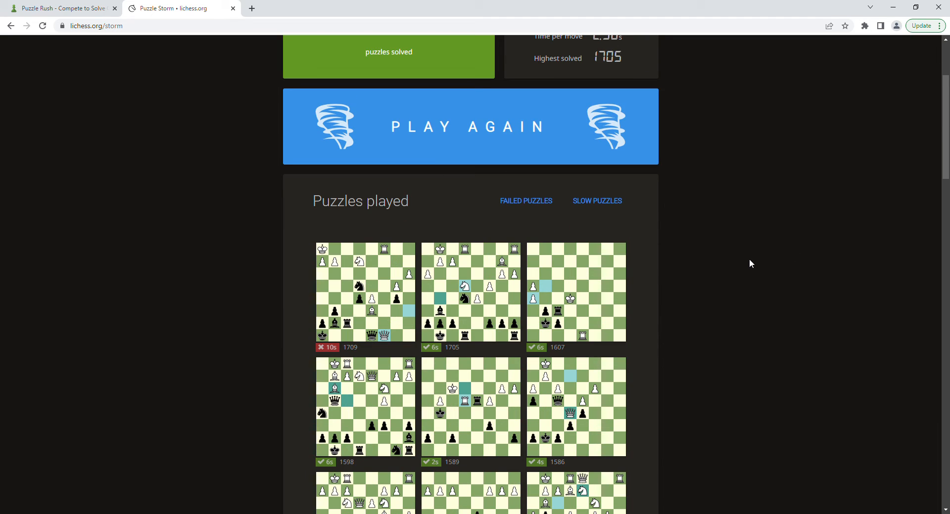
mouse_move(754, 261)
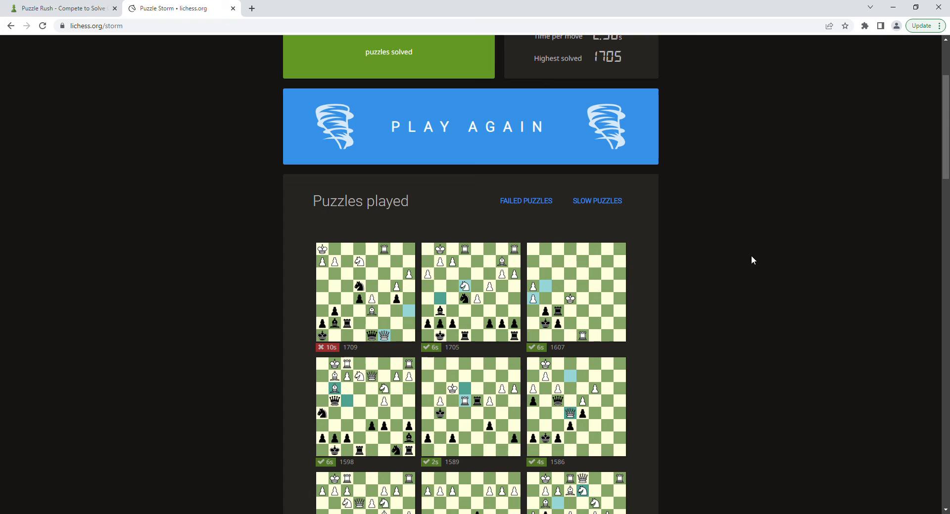
mouse_move(362, 285)
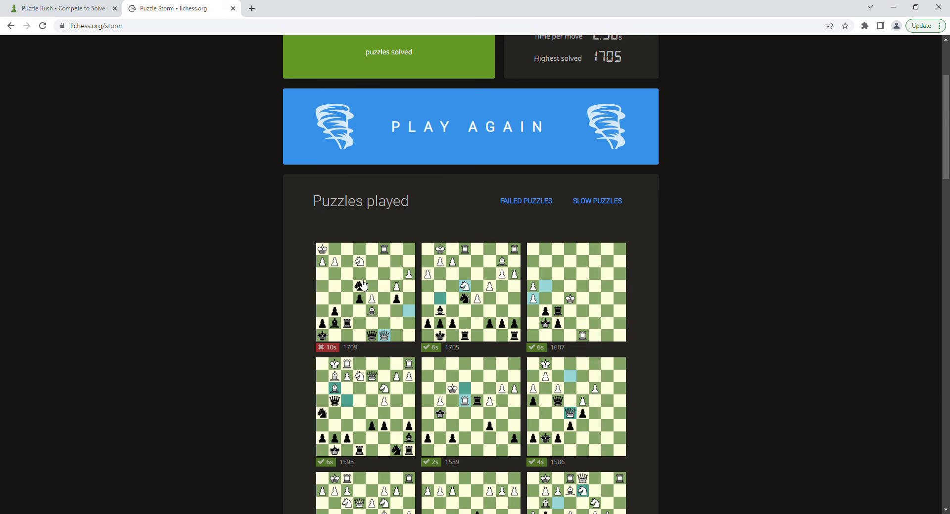
mouse_move(368, 299)
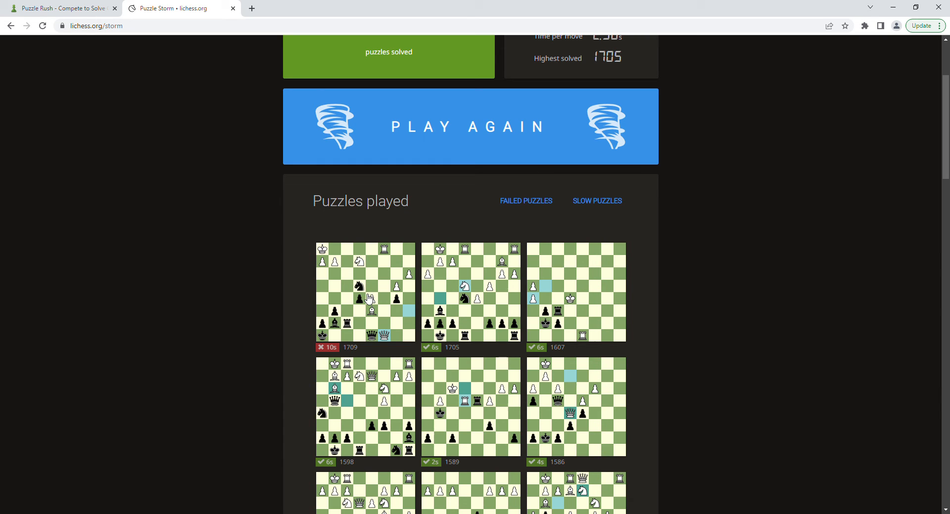
mouse_move(725, 274)
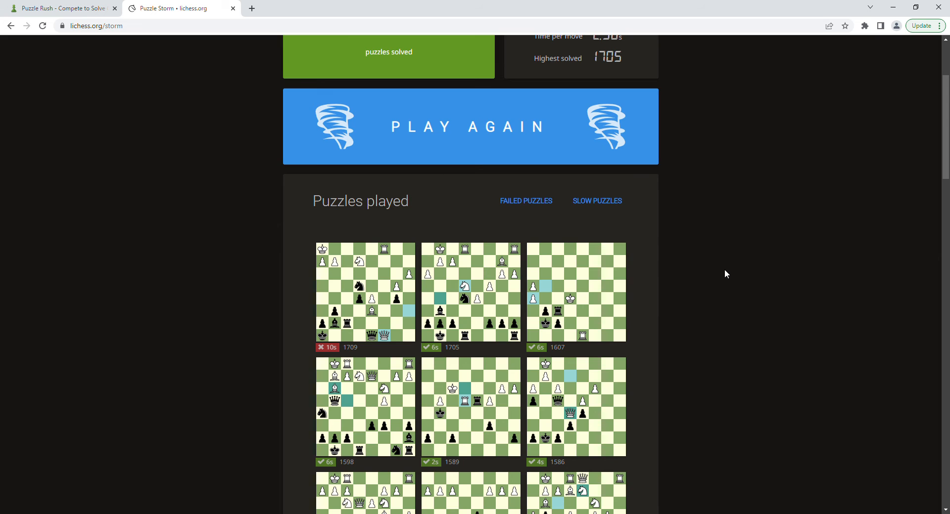
Scroll the Puzzles played grid to the hardest puzzles, rated near 1709 and 1705
scroll(down, 3)
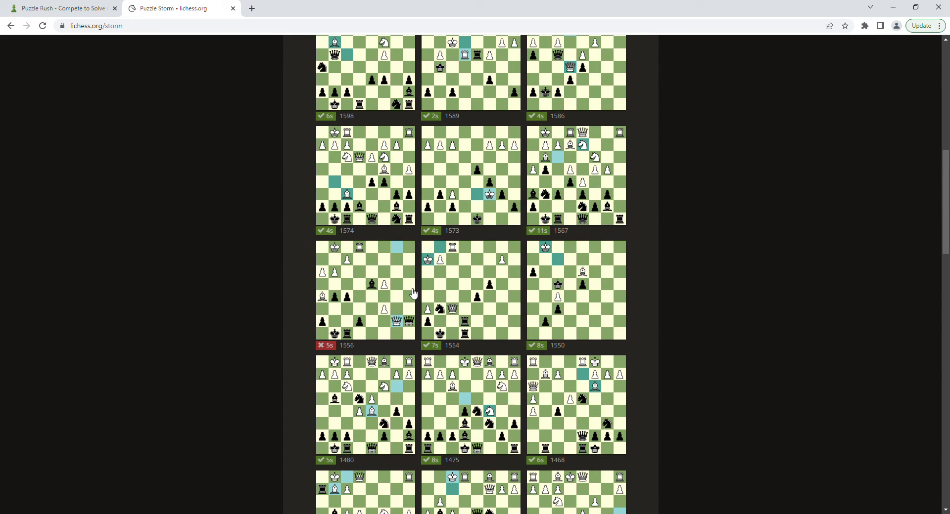
scroll(down, 3)
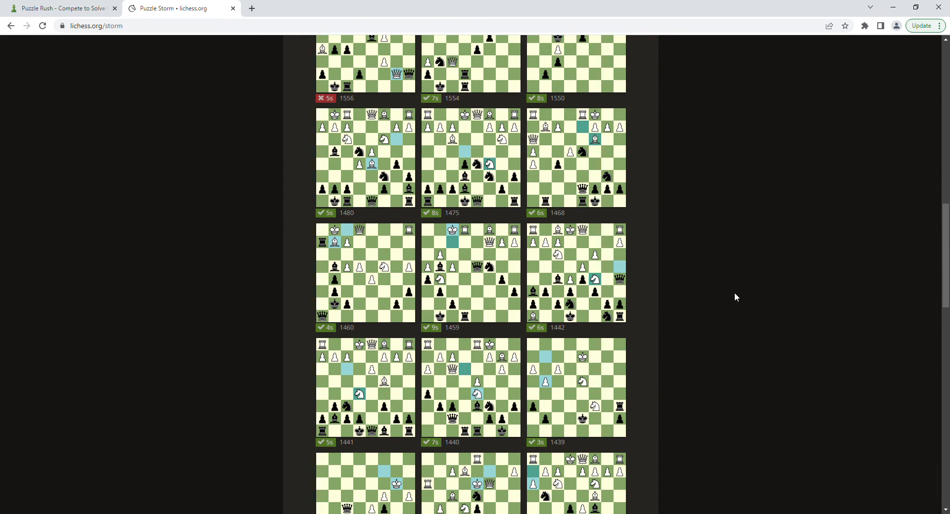
scroll(down, 3)
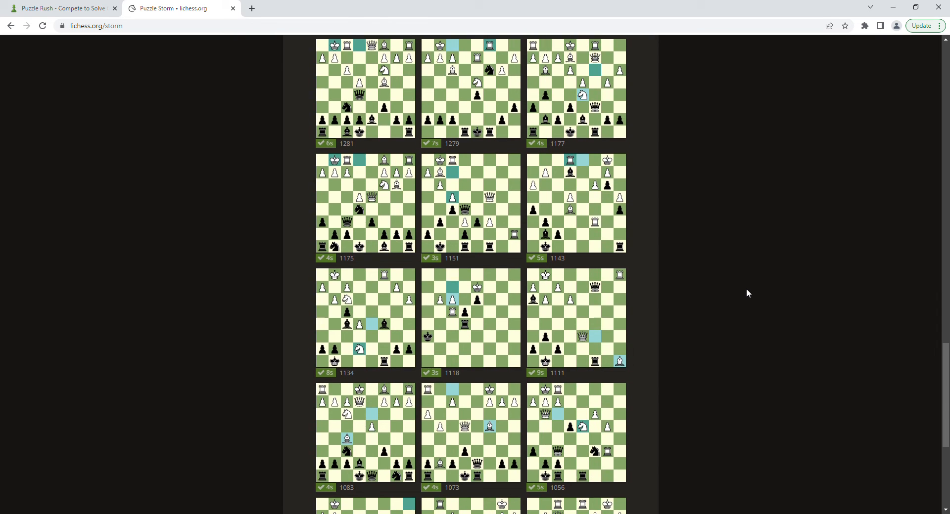
scroll(down, 3)
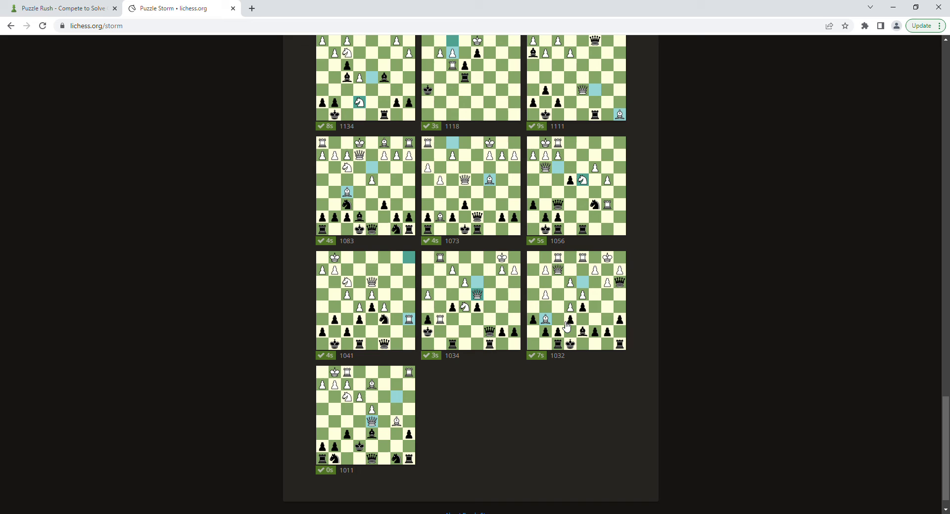
scroll(down, 3)
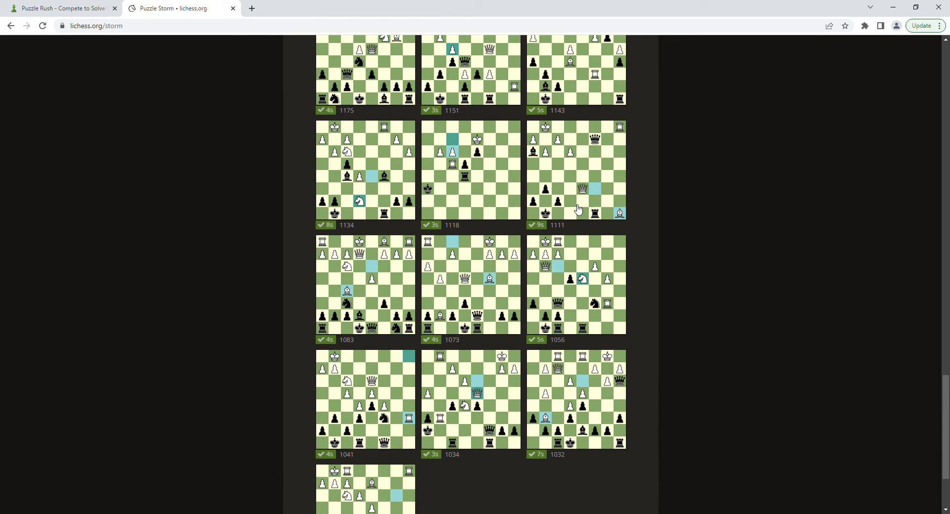
scroll(down, 3)
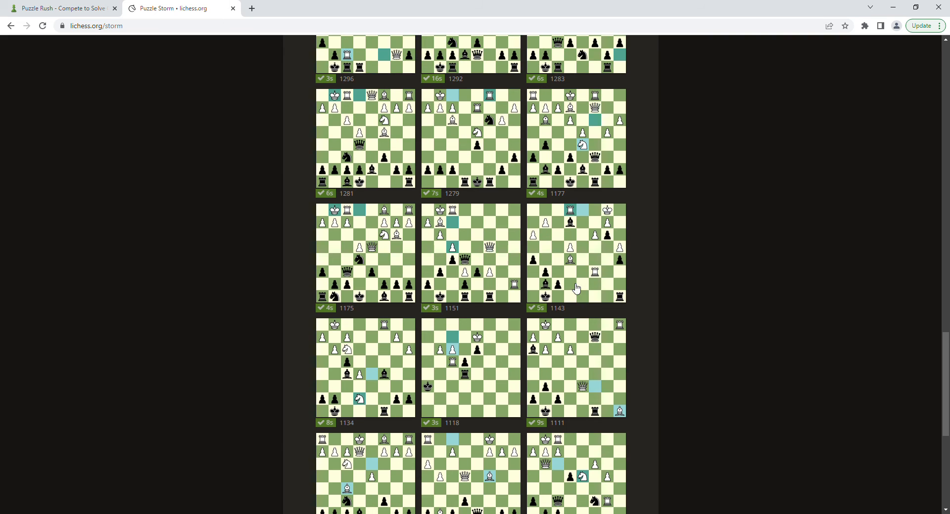
mouse_move(450, 134)
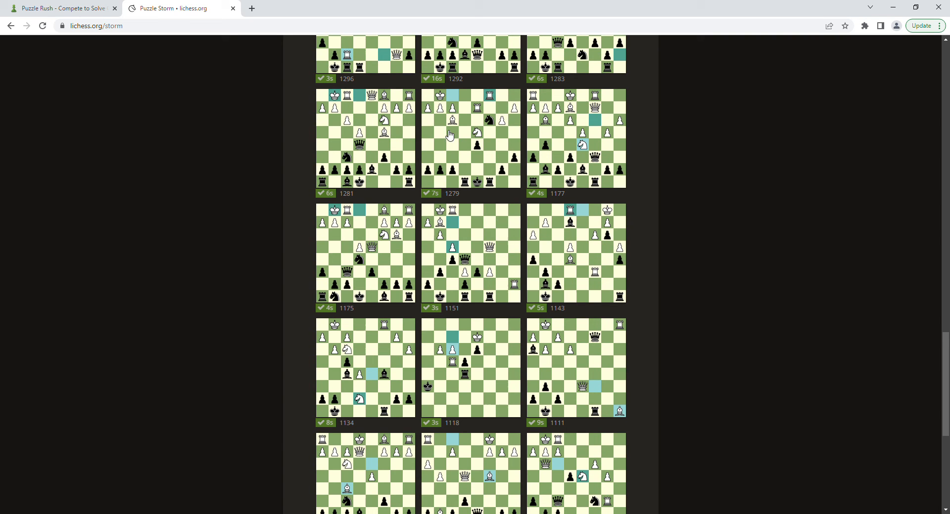
mouse_move(455, 155)
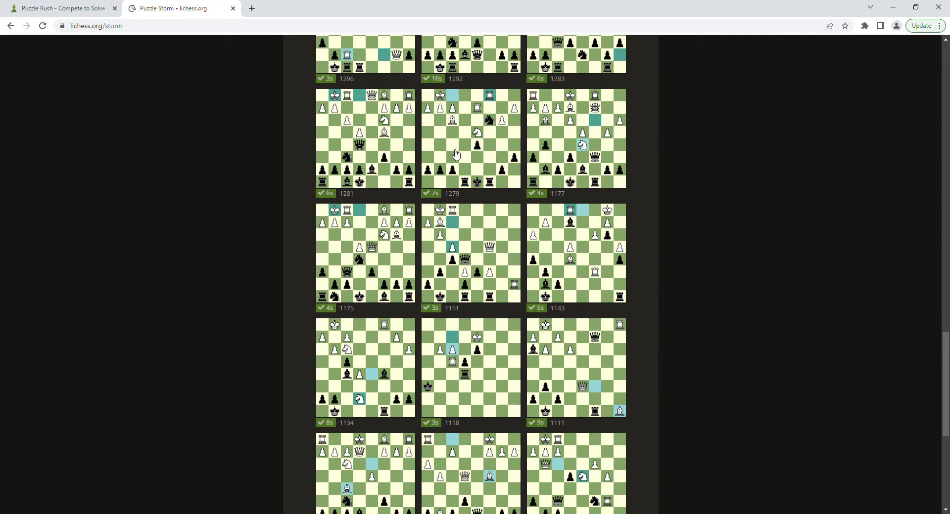
mouse_move(533, 190)
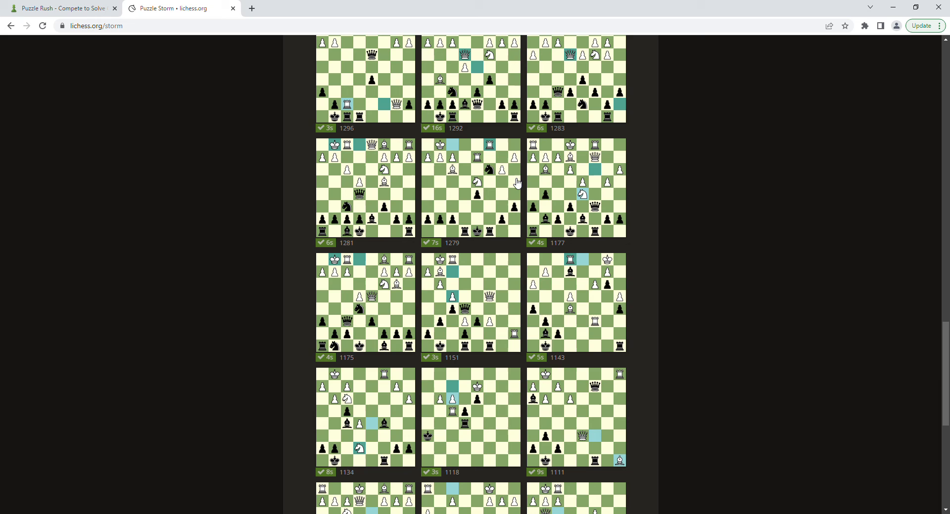
scroll(down, 3)
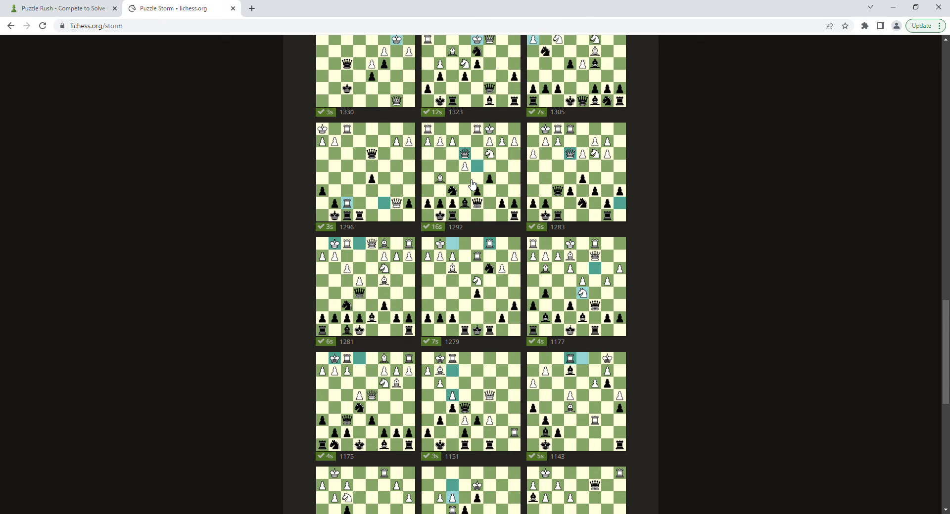
scroll(down, 3)
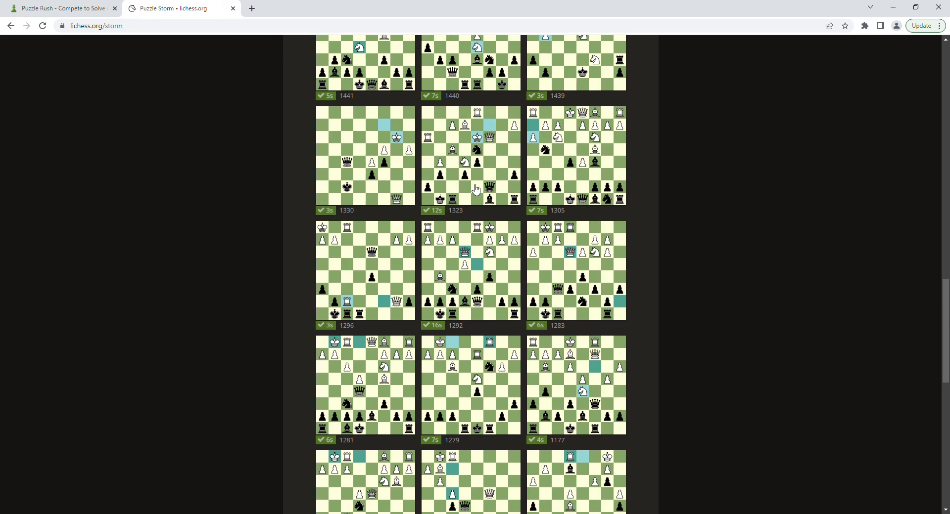
scroll(down, 3)
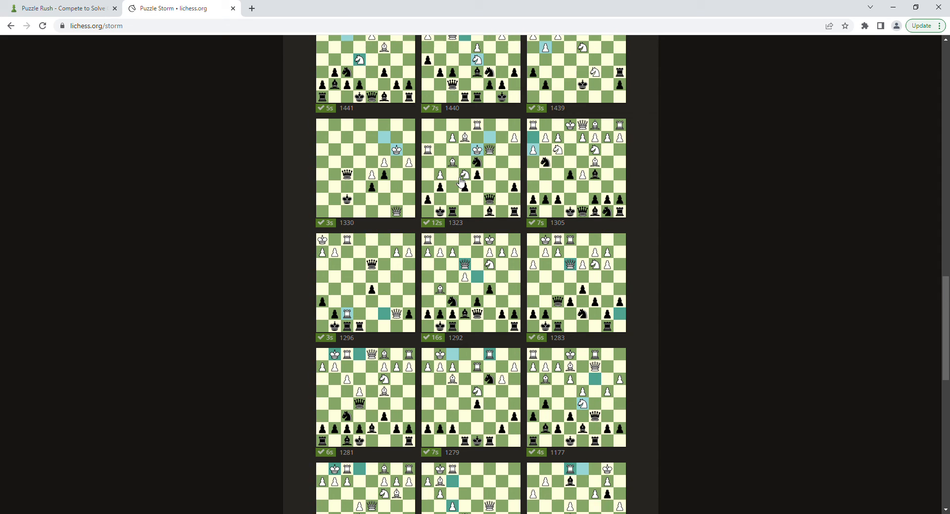
scroll(down, 3)
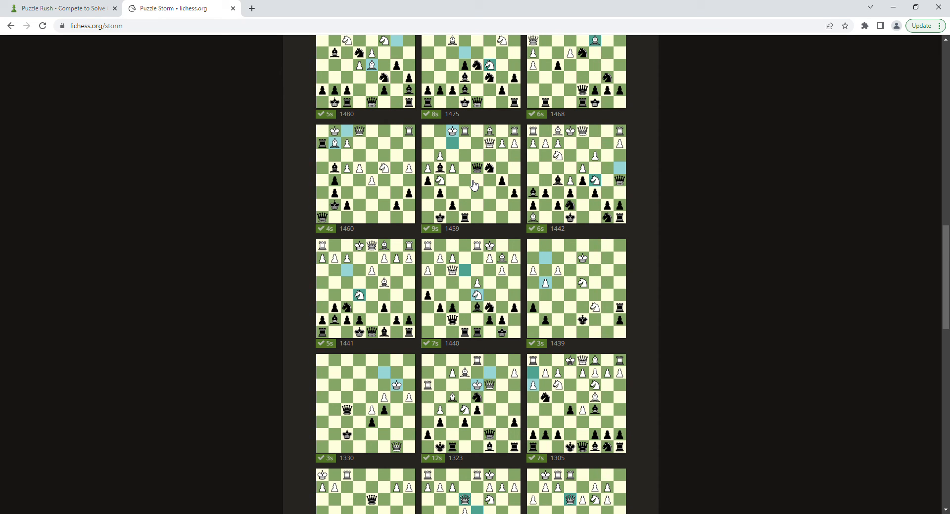
mouse_move(470, 189)
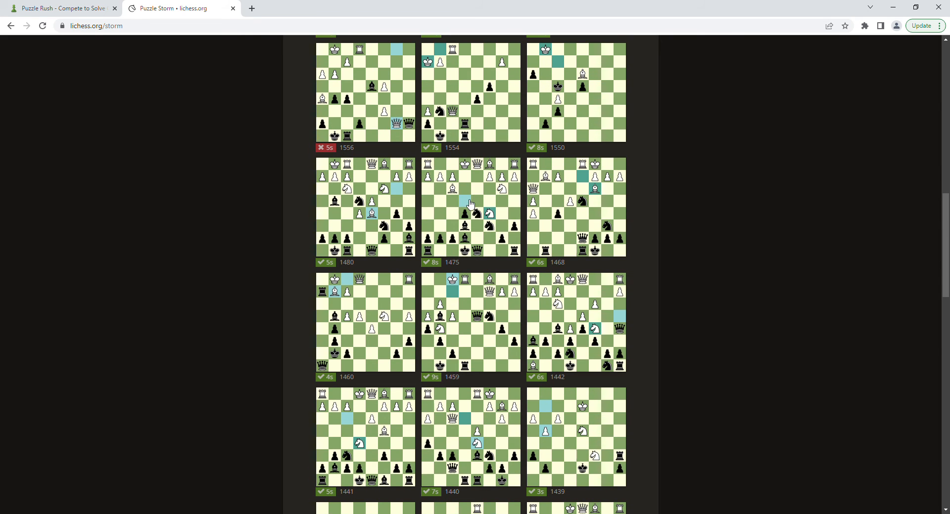
scroll(down, 3)
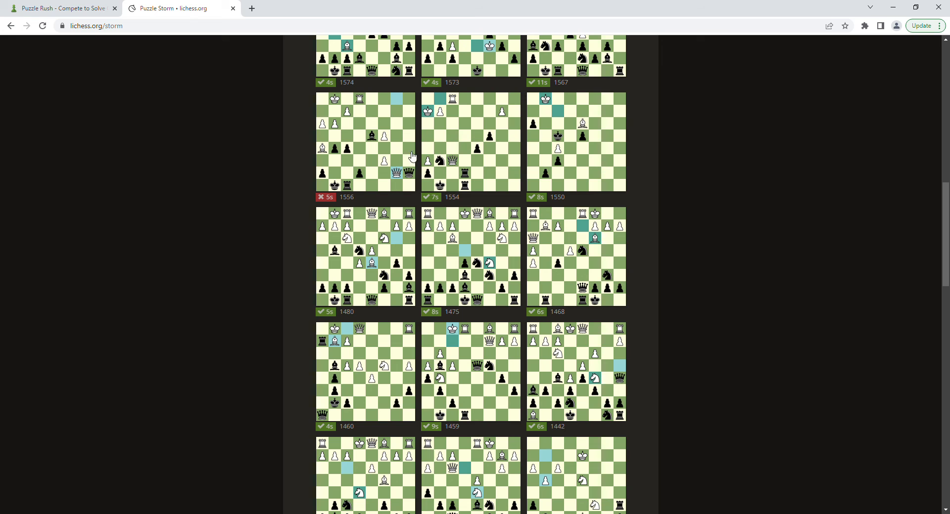
scroll(down, 3)
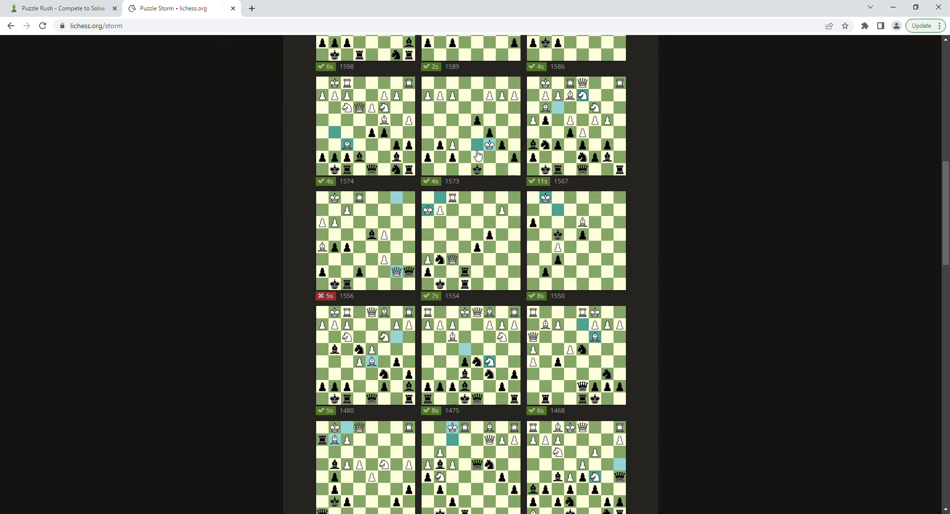
mouse_move(567, 137)
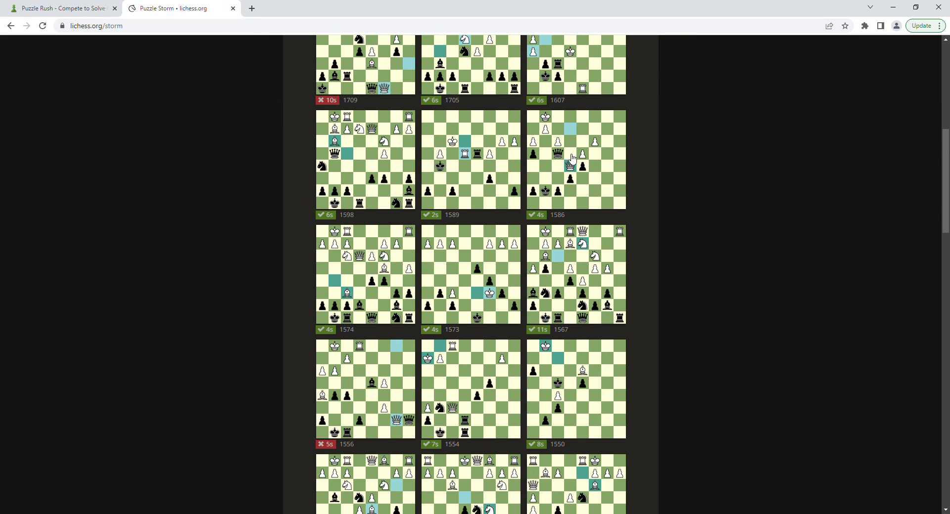
scroll(down, 3)
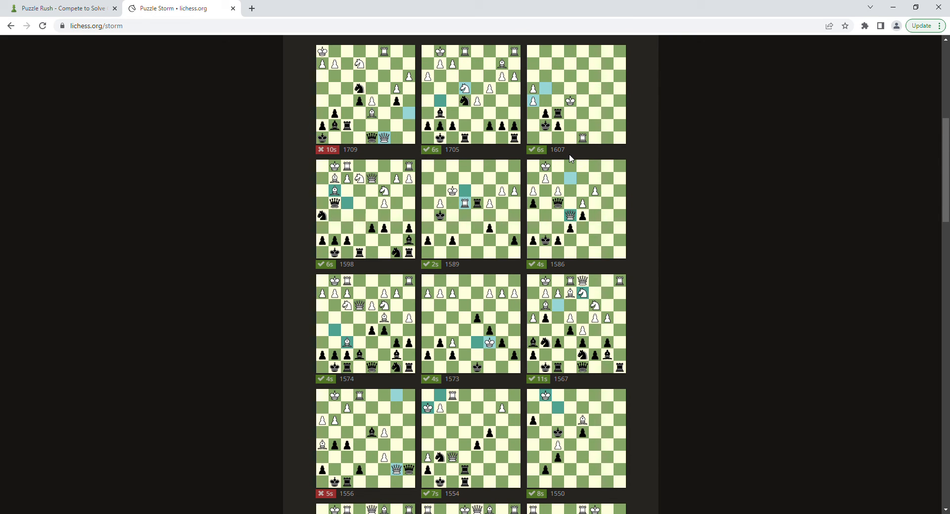
mouse_move(563, 164)
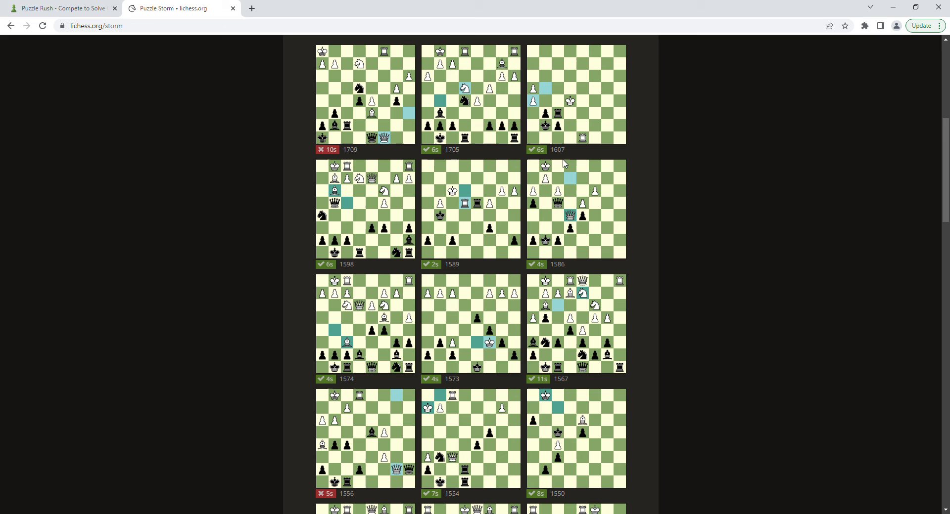
mouse_move(356, 115)
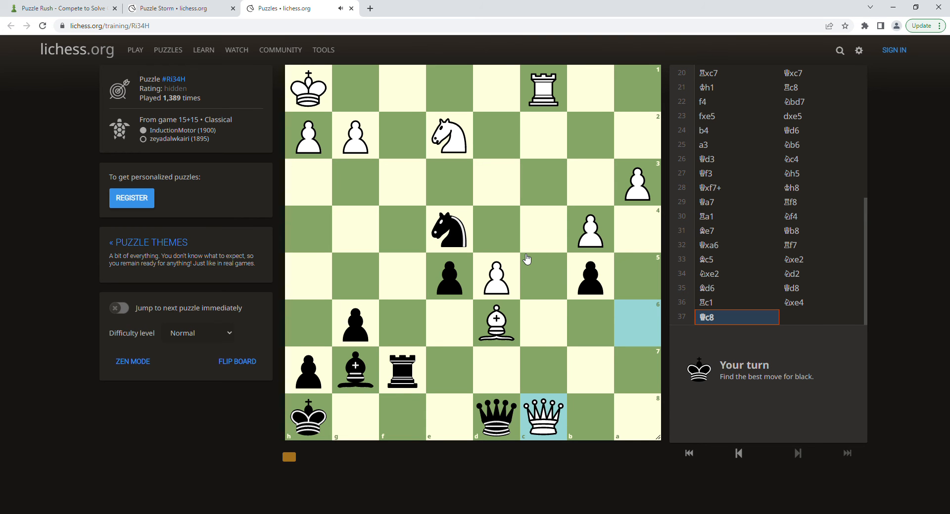
mouse_move(372, 121)
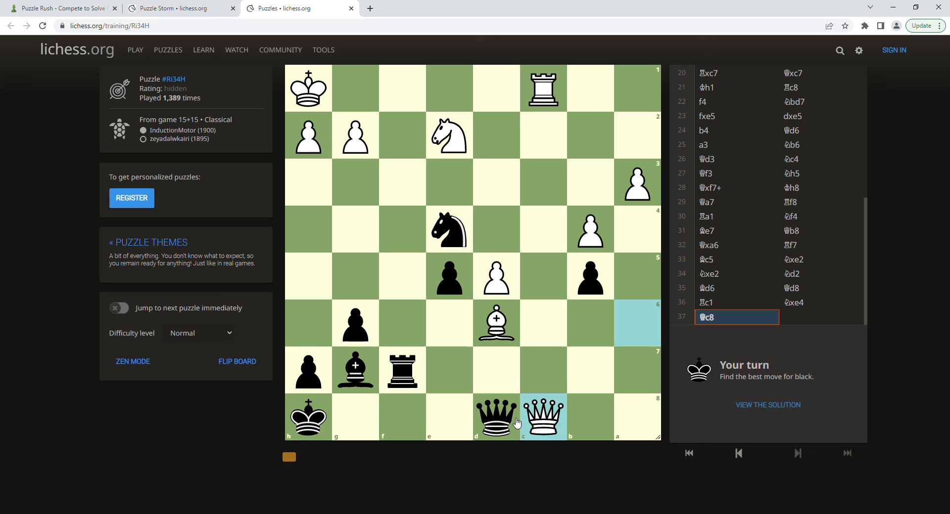
mouse_move(383, 125)
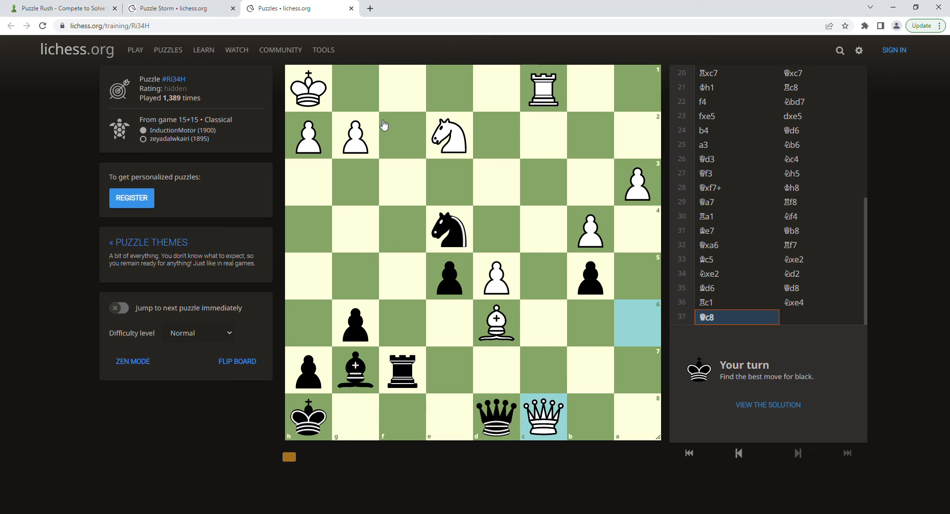
mouse_move(405, 138)
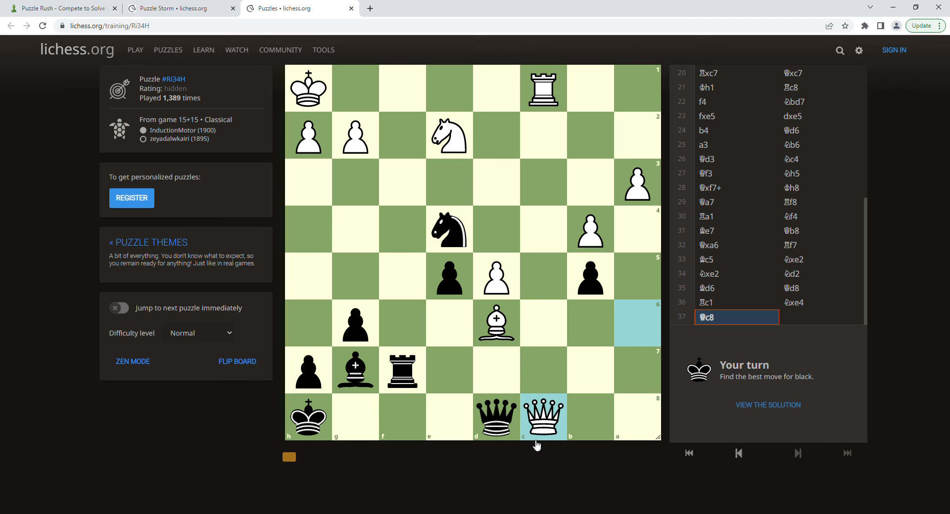
mouse_move(406, 431)
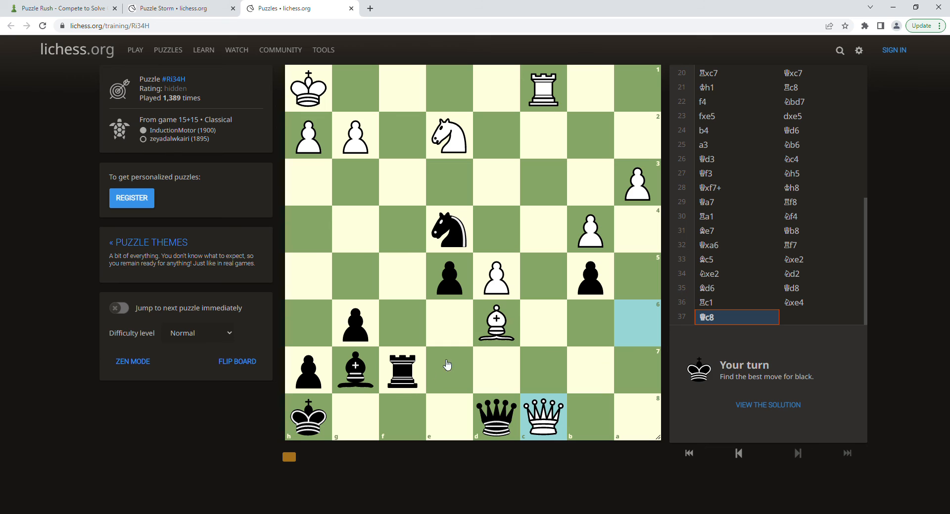
mouse_move(392, 430)
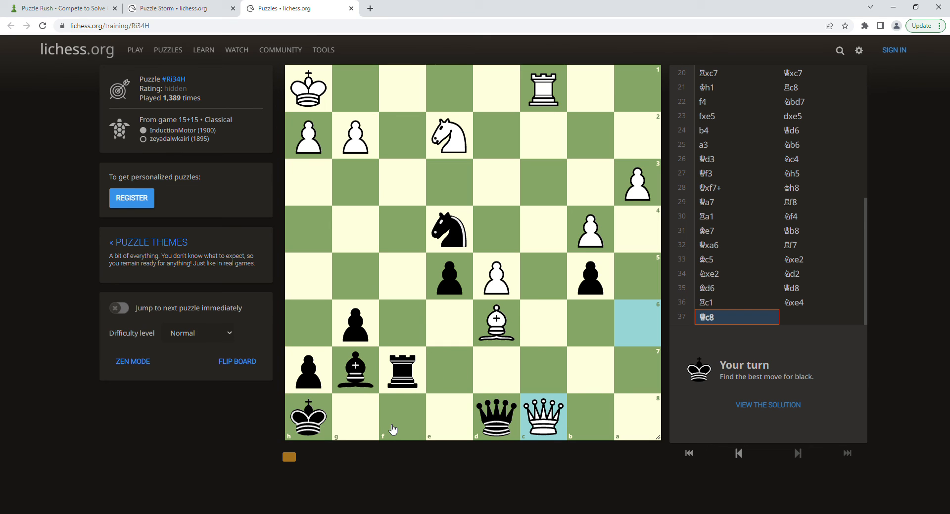
mouse_move(396, 427)
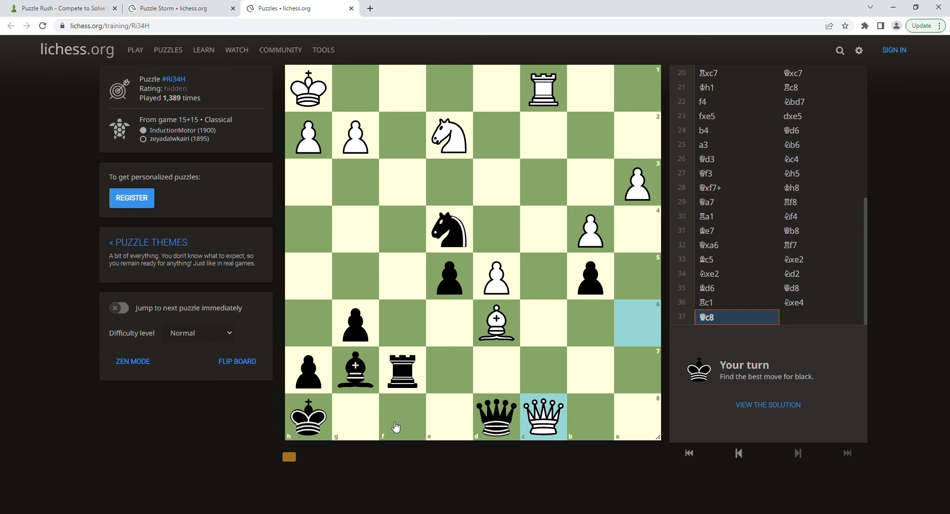
mouse_move(500, 312)
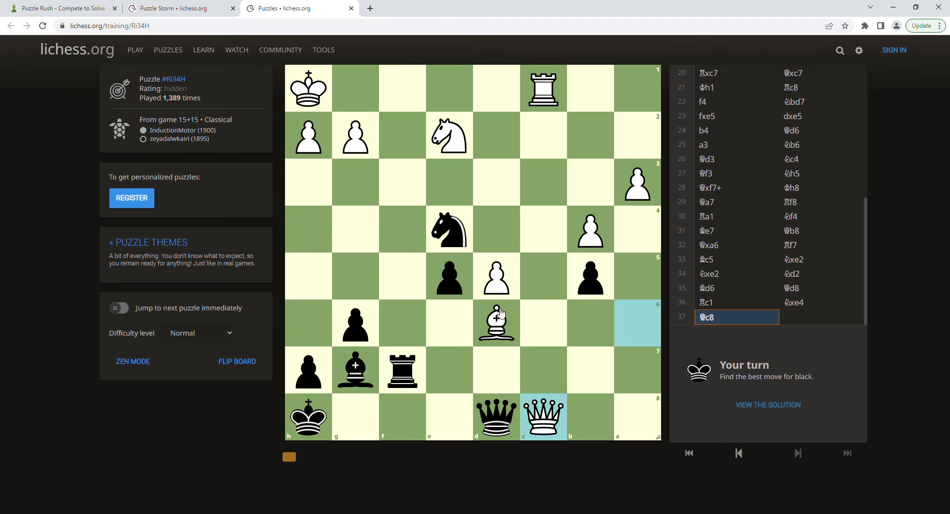
mouse_move(388, 89)
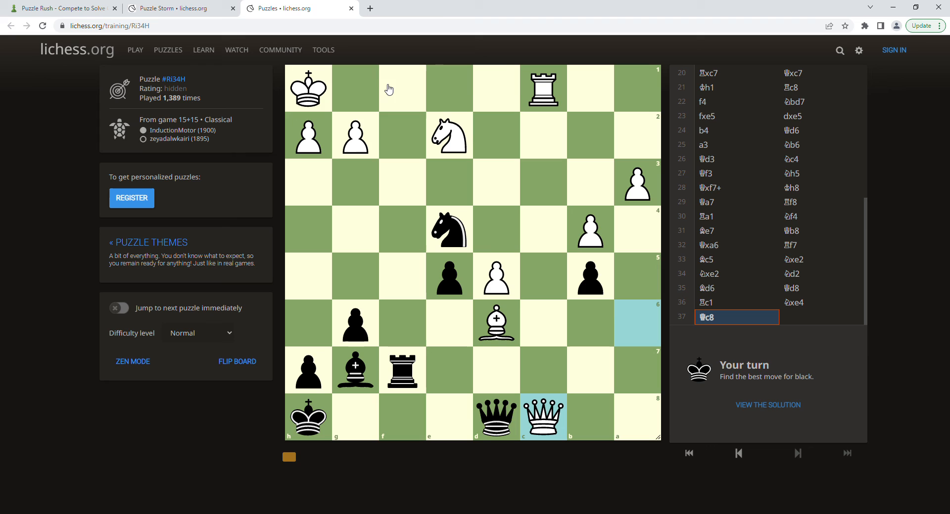
mouse_move(535, 414)
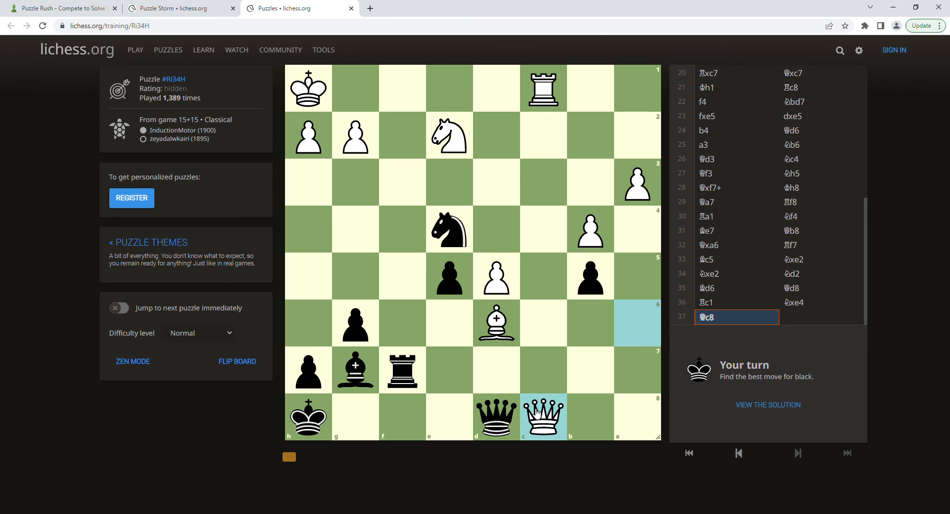
mouse_move(535, 399)
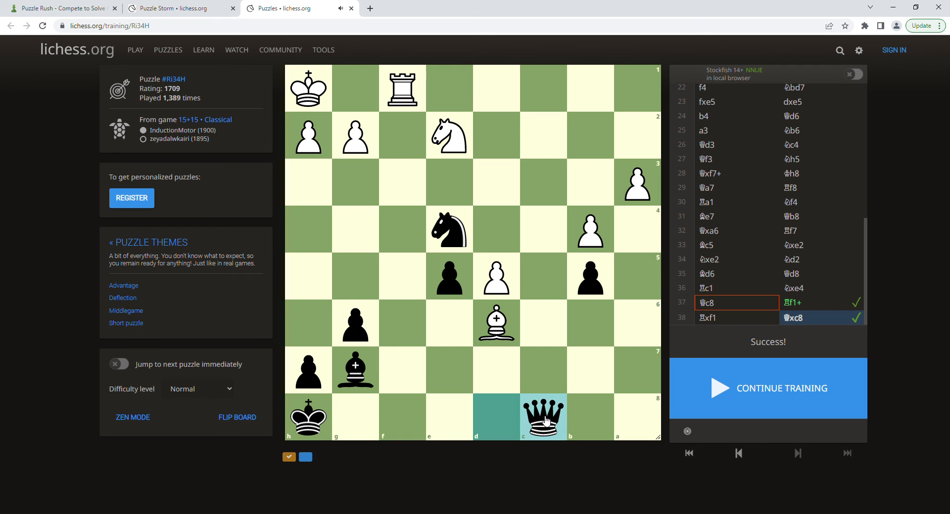
mouse_move(905, 41)
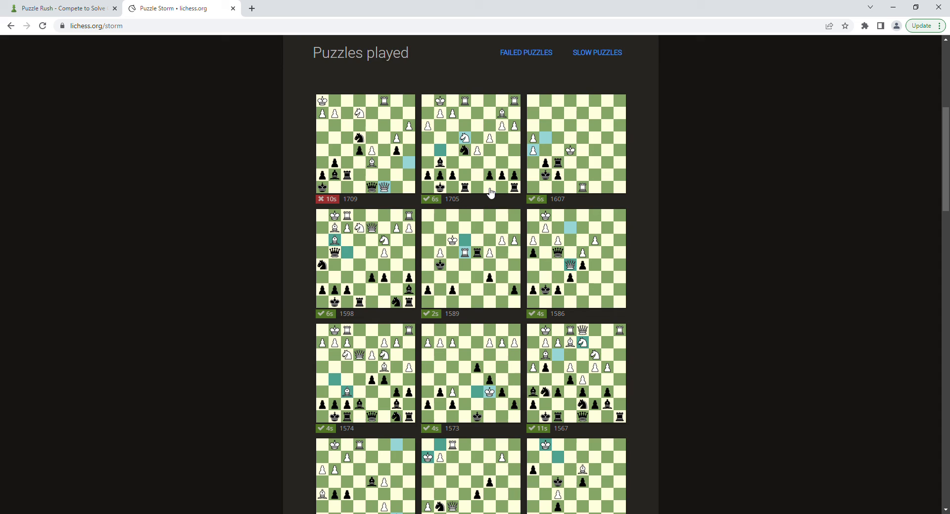
Finish puzzle fUMzY, then close its tab to return to the Storm results
scroll(down, 3)
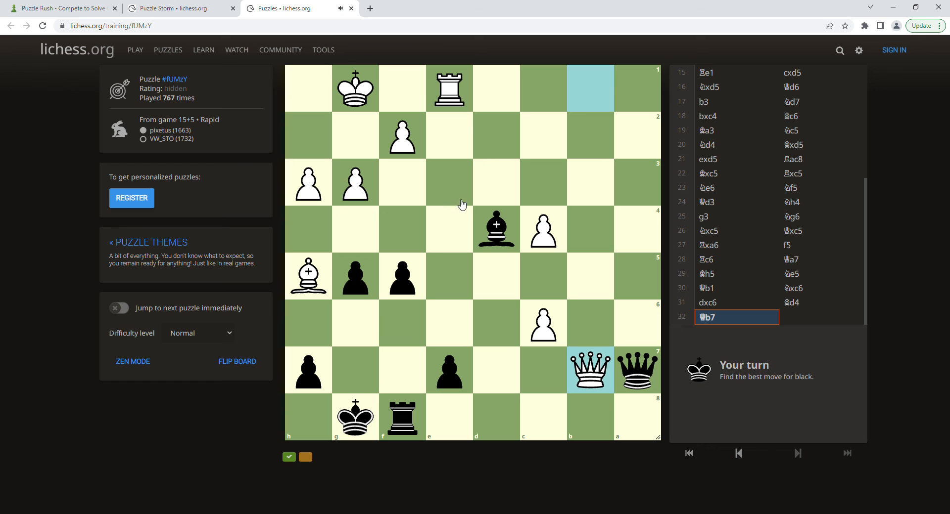
mouse_move(526, 235)
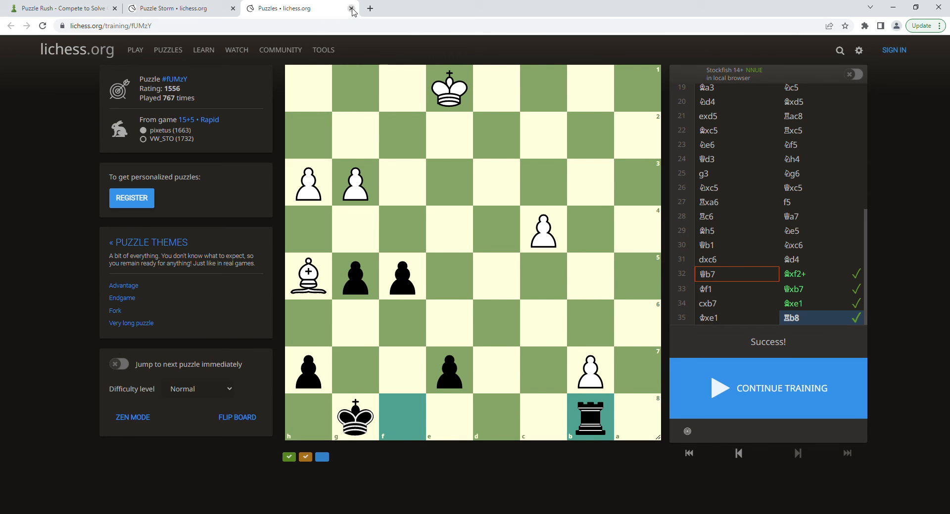
click(350, 9)
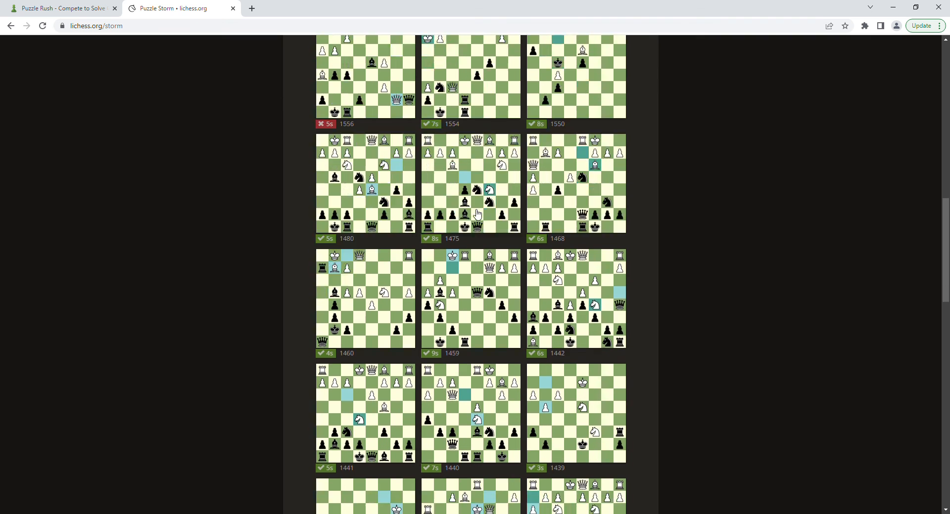
scroll(down, 3)
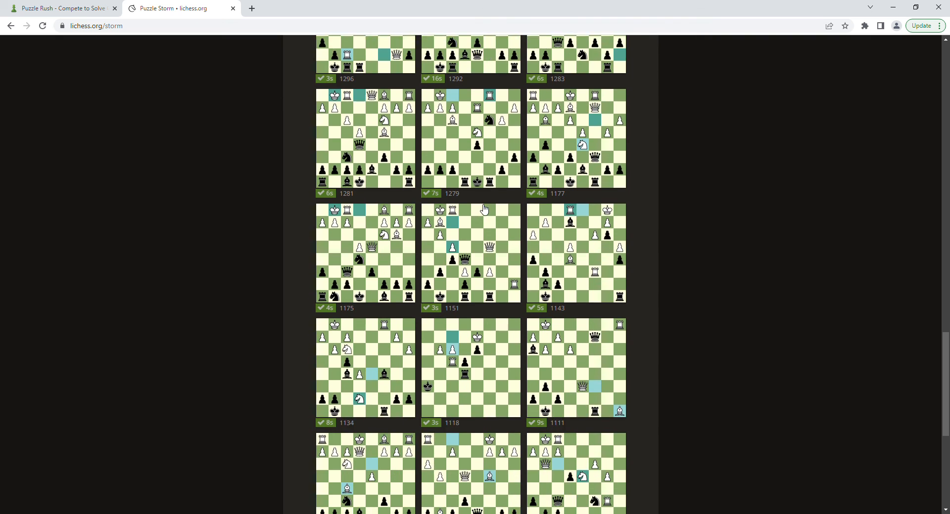
scroll(down, 3)
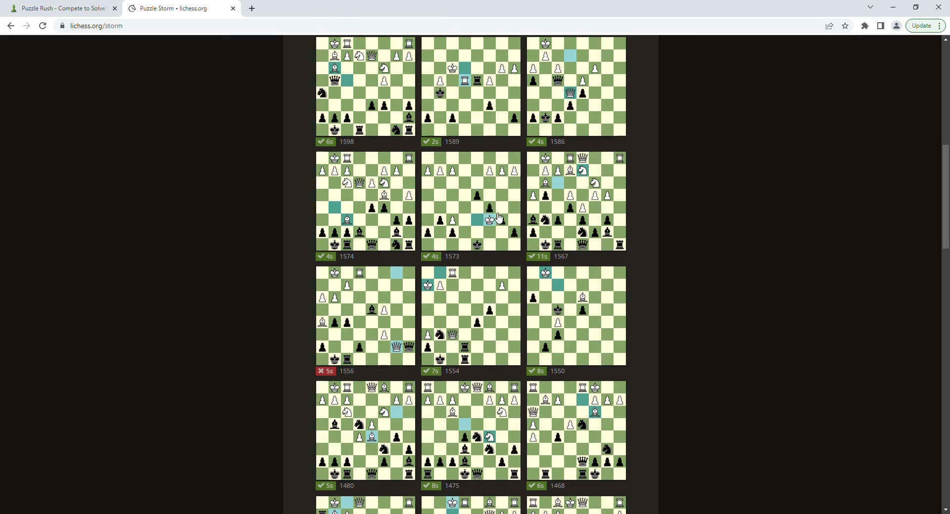
mouse_move(622, 242)
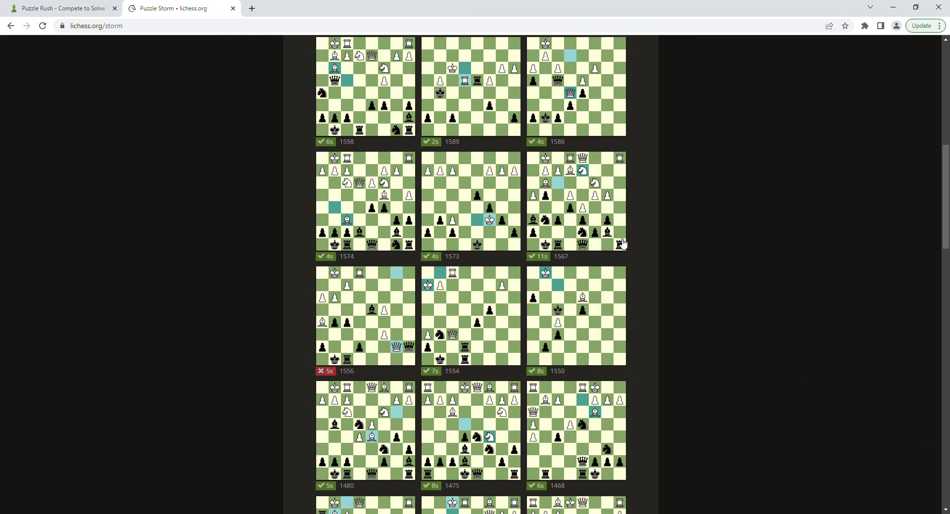
scroll(down, 3)
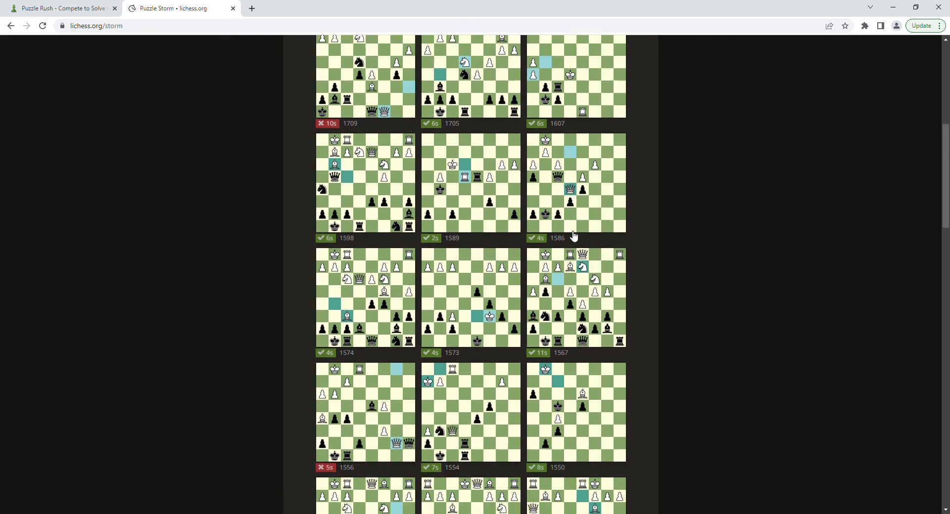
scroll(down, 3)
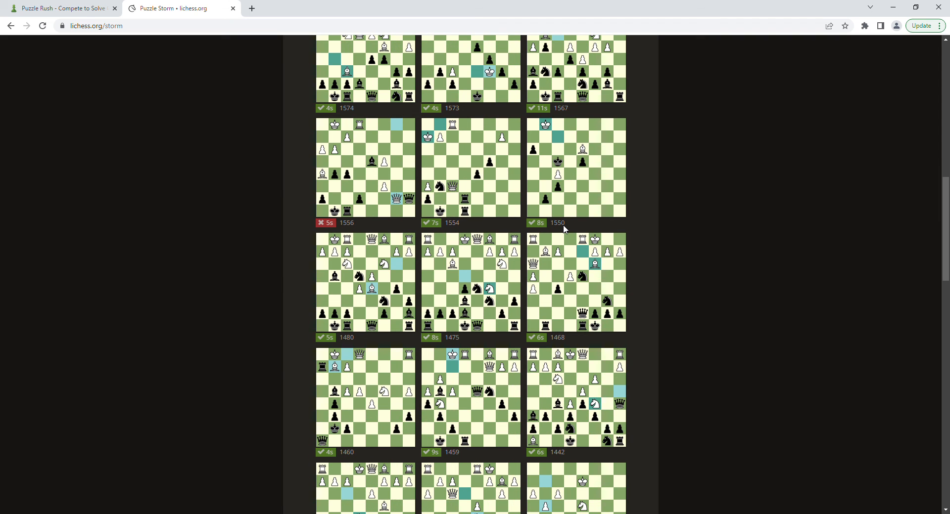
scroll(down, 3)
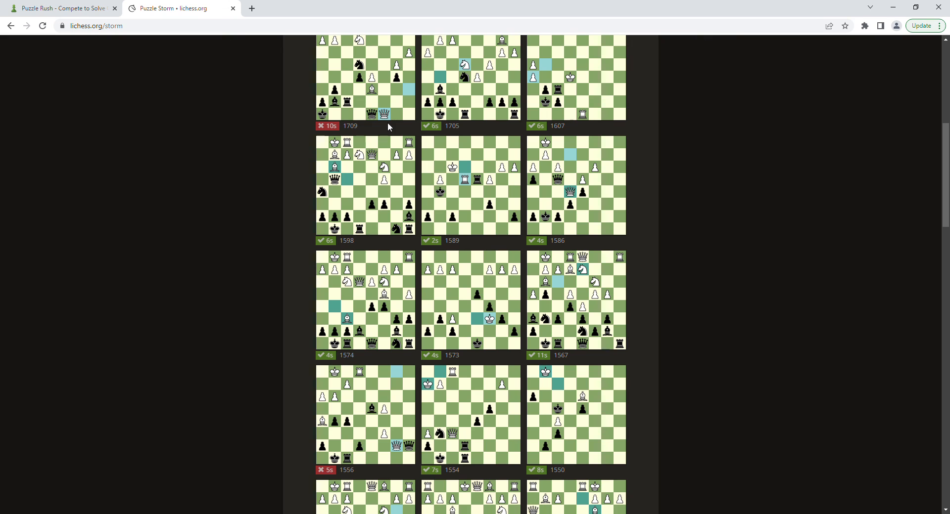
mouse_move(410, 125)
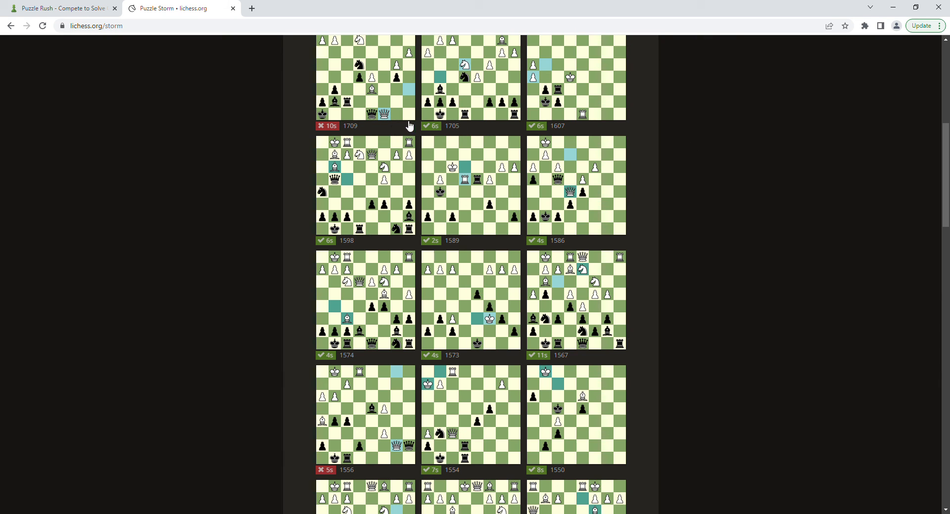
mouse_move(375, 103)
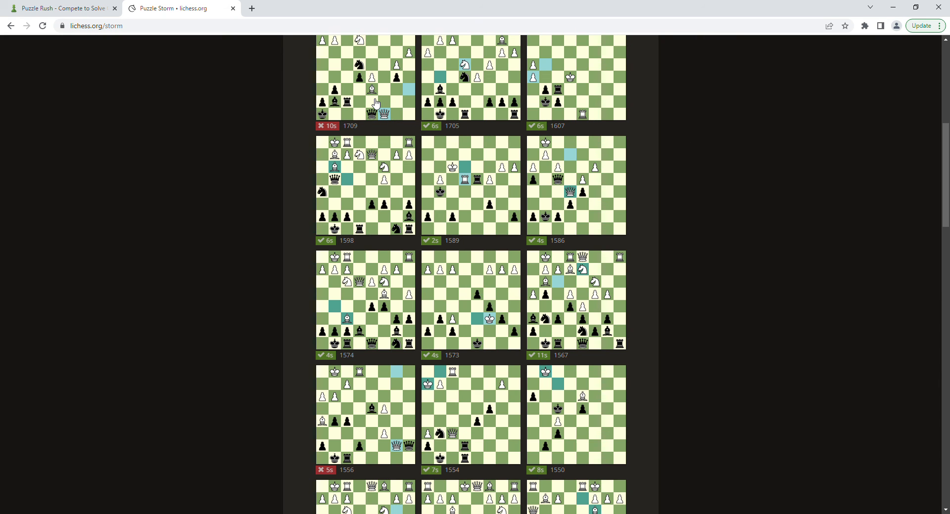
mouse_move(821, 248)
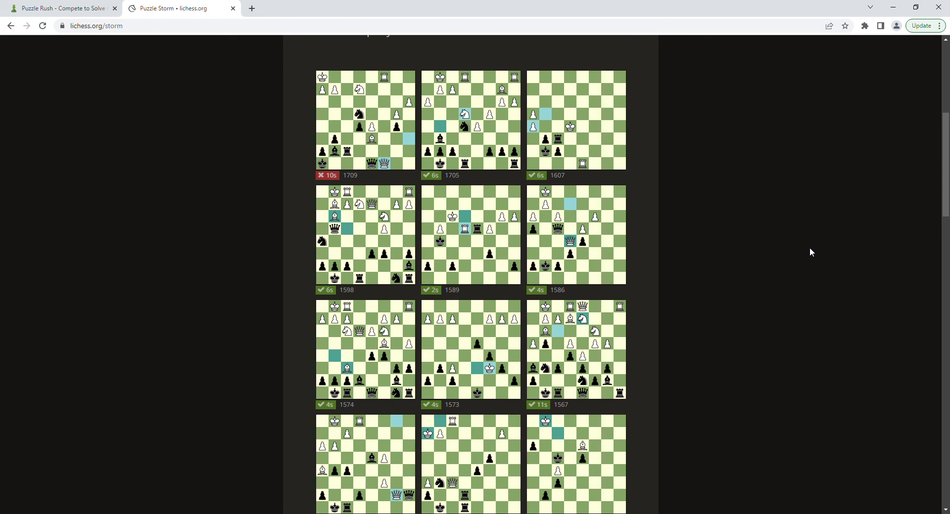
mouse_move(805, 249)
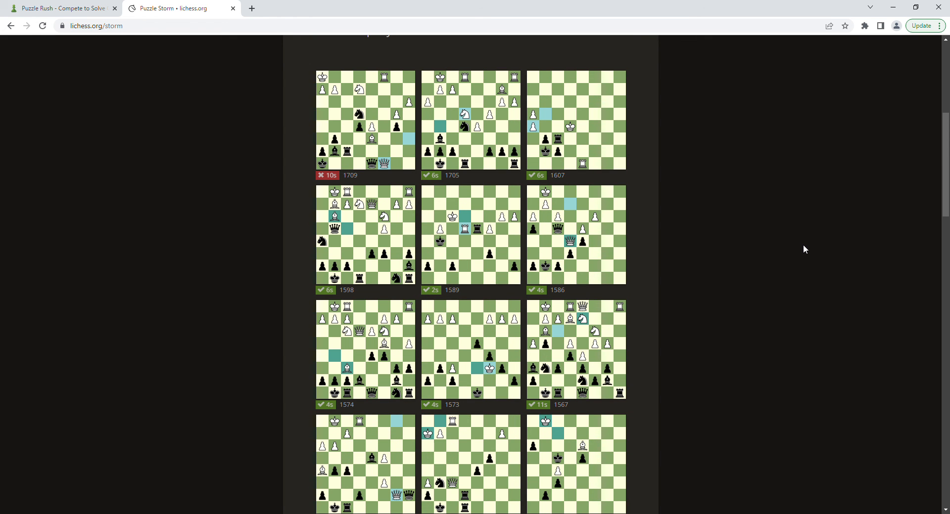
scroll(down, 3)
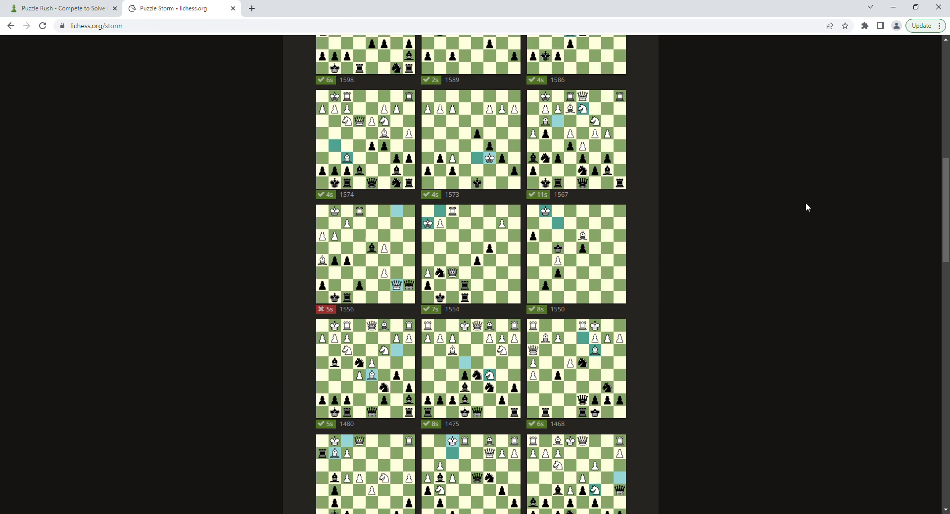
scroll(down, 3)
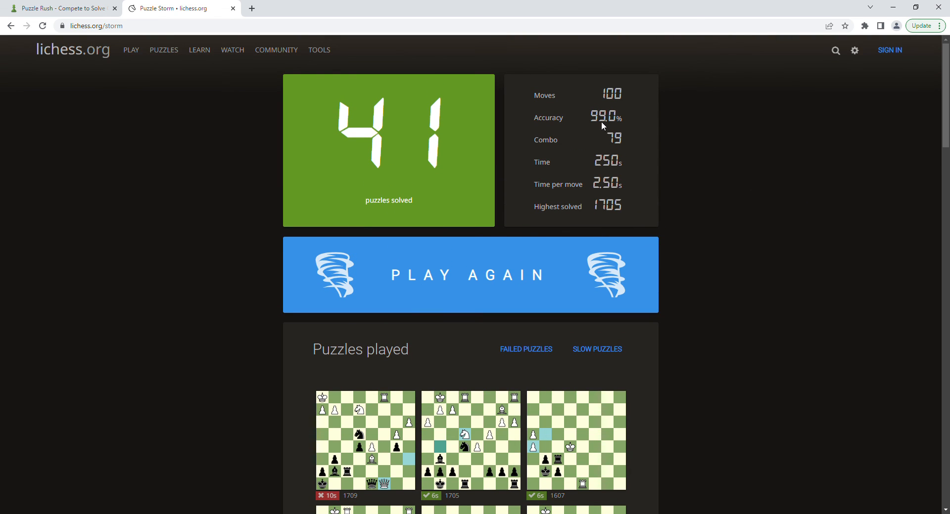
mouse_move(674, 118)
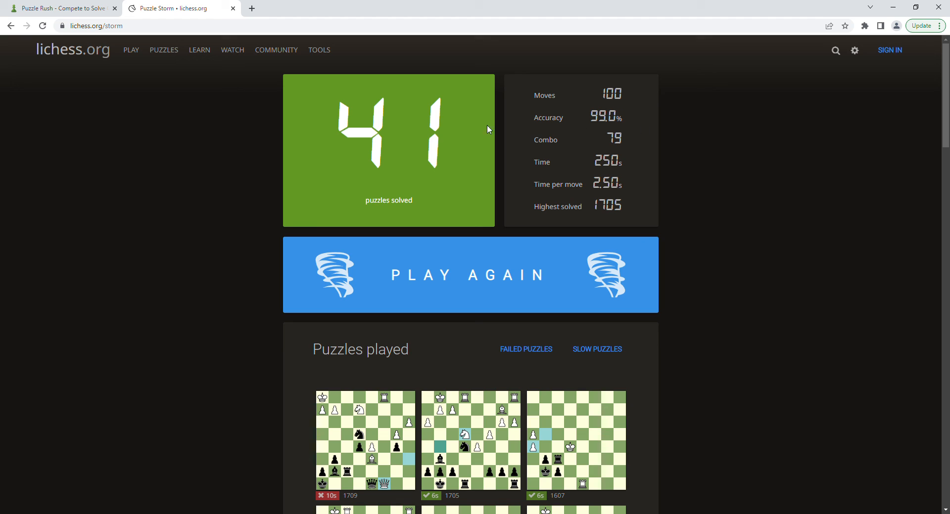
mouse_move(652, 148)
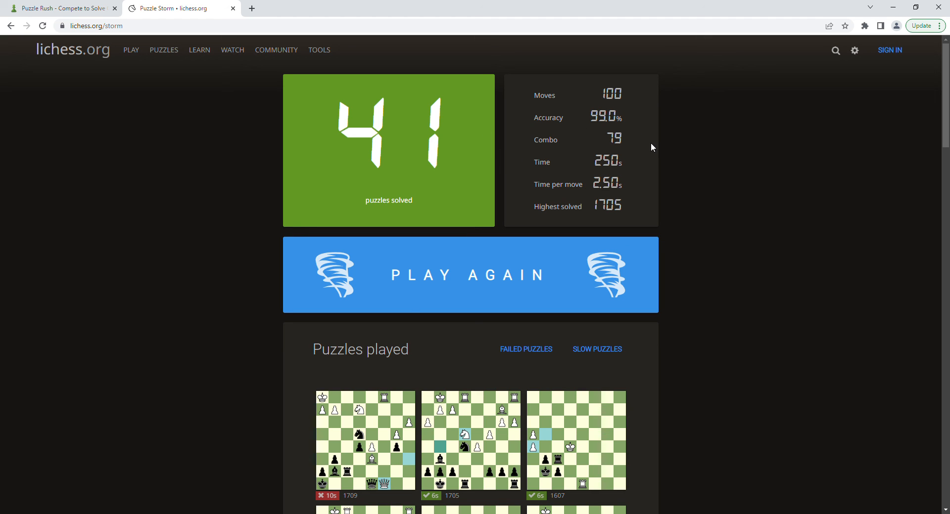
mouse_move(677, 174)
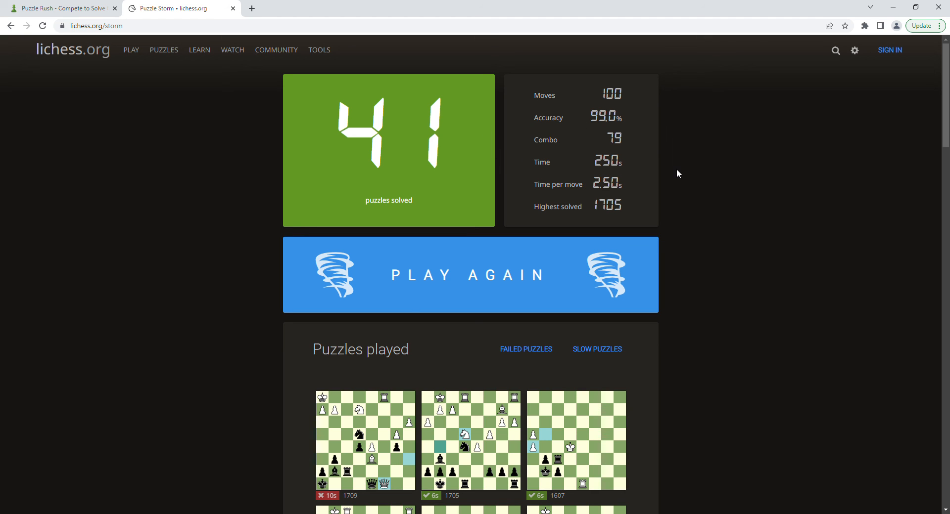
mouse_move(712, 205)
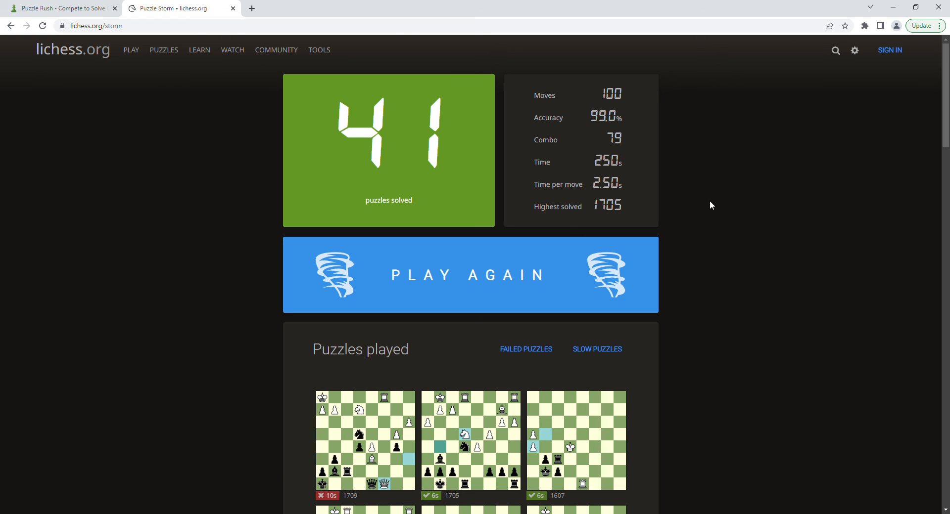
mouse_move(729, 188)
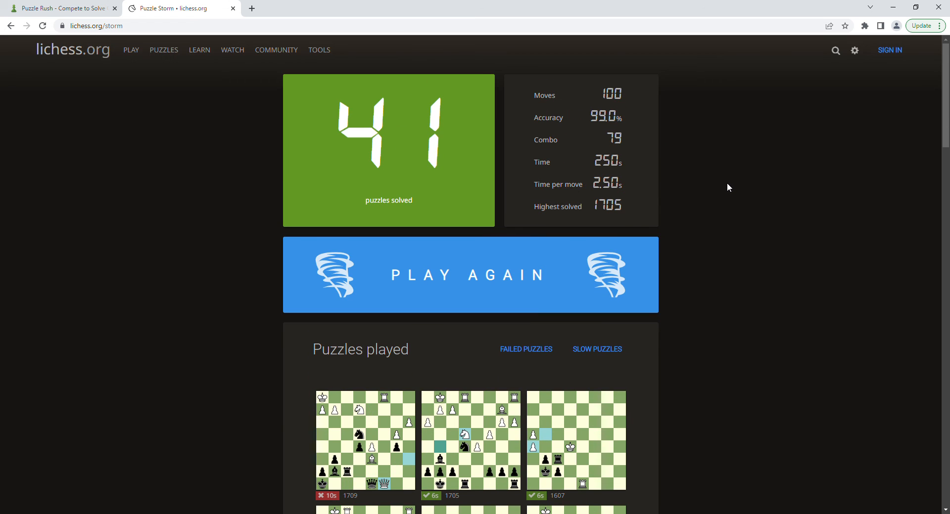
mouse_move(512, 174)
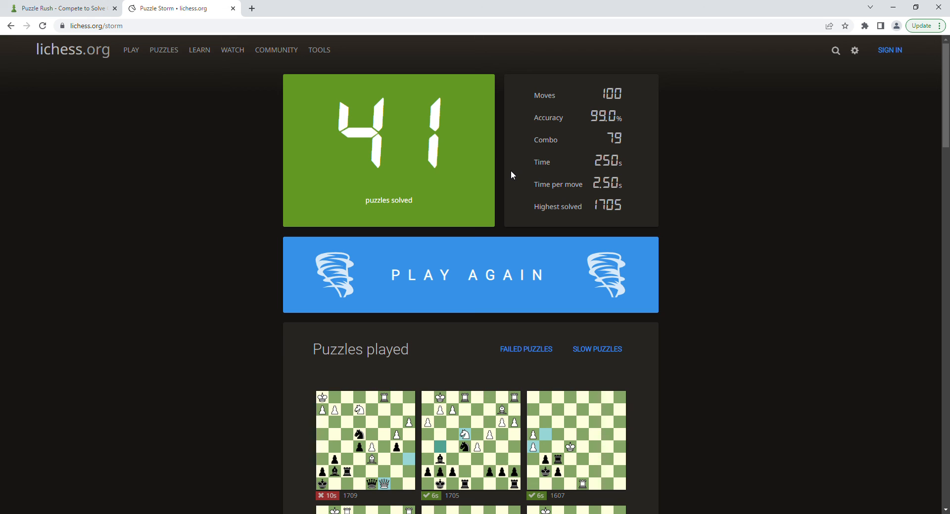
scroll(down, 3)
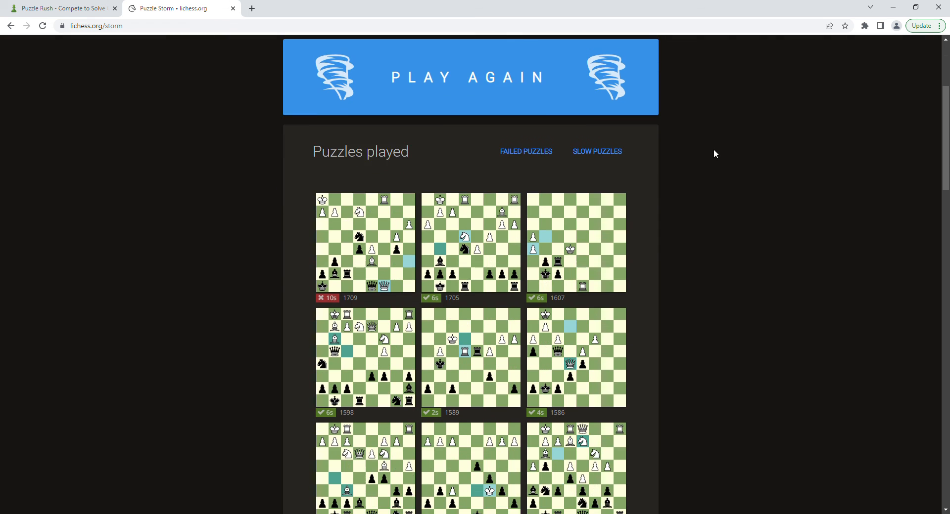
scroll(down, 3)
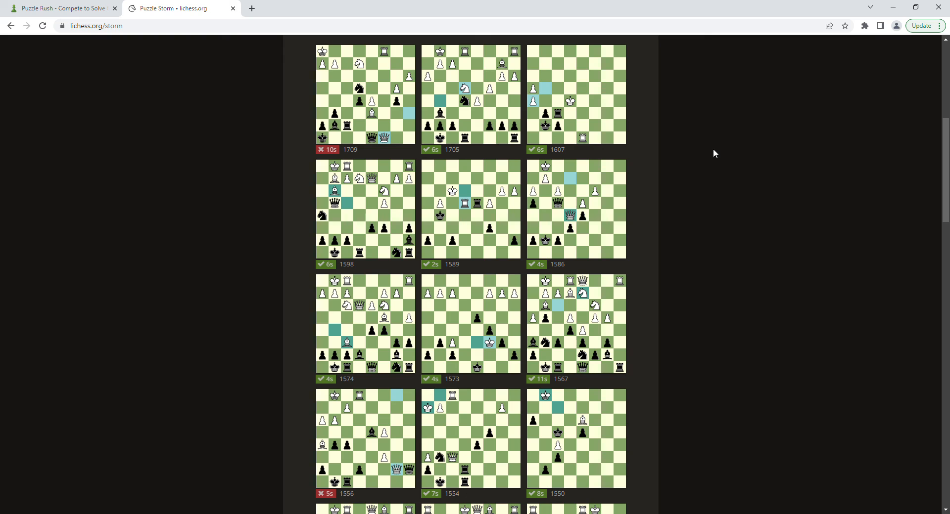
scroll(down, 3)
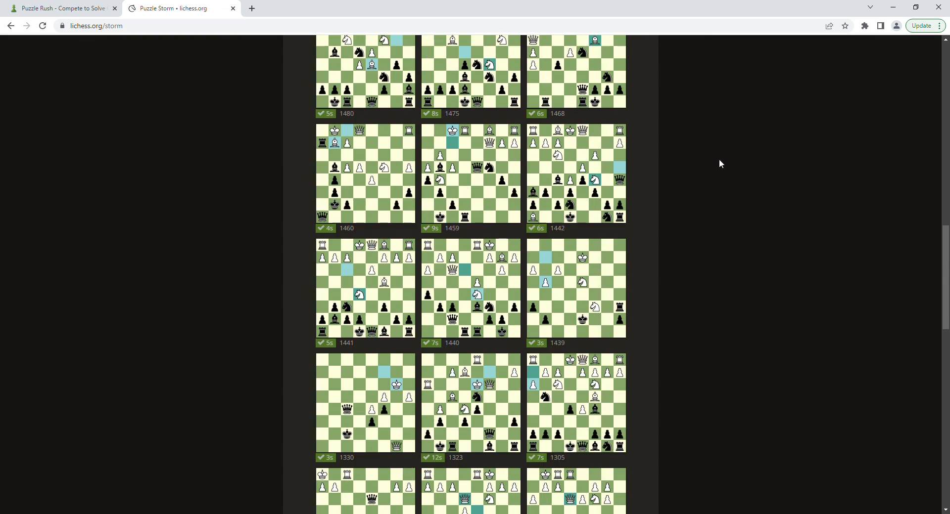